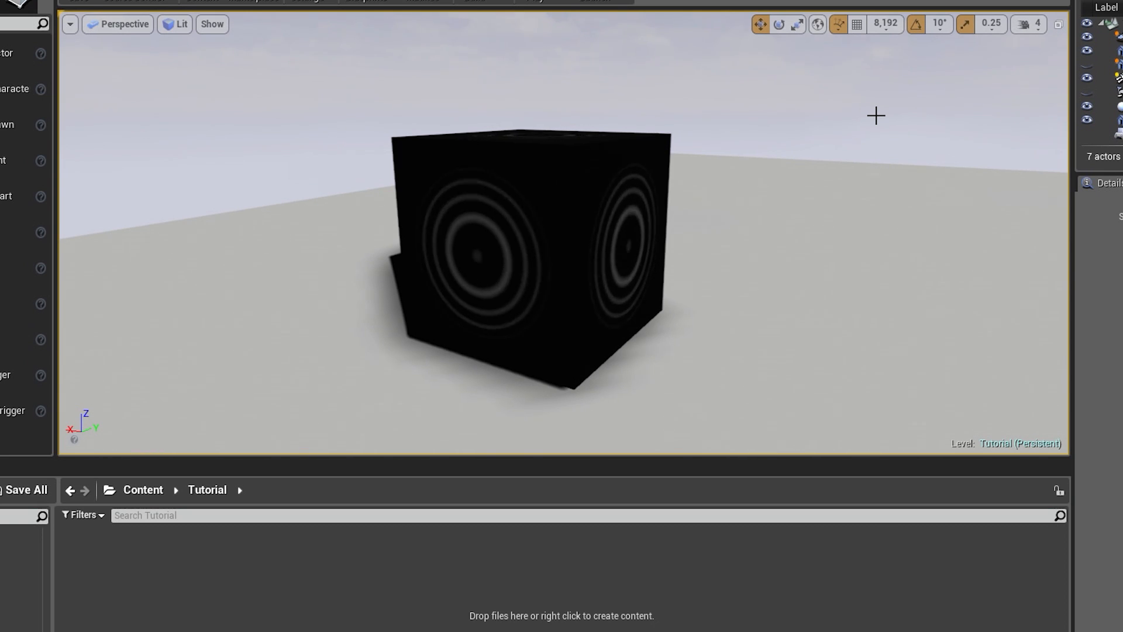
Add a GeneratedBand function node near the output and wire its Result into Base Color.
right_click(286, 566)
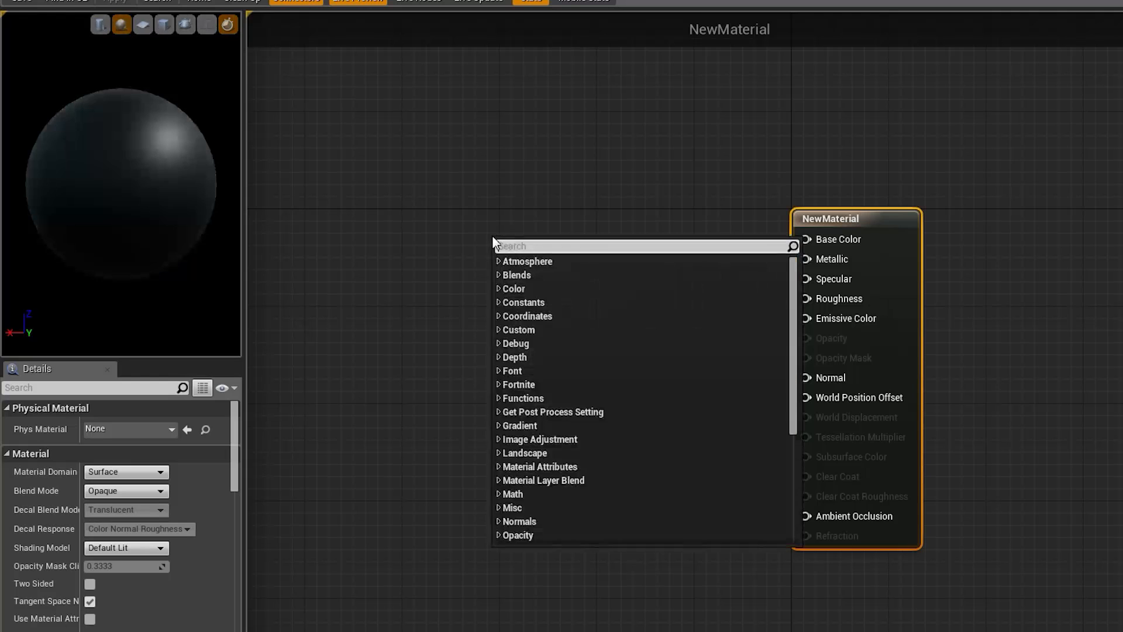
text(circle)
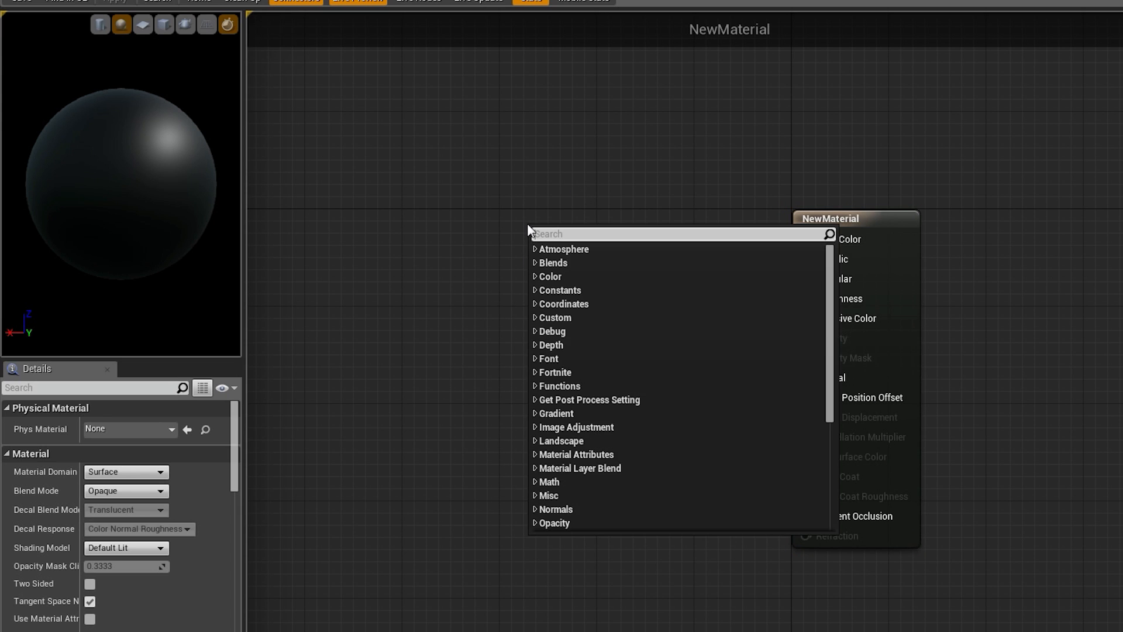
text(gene)
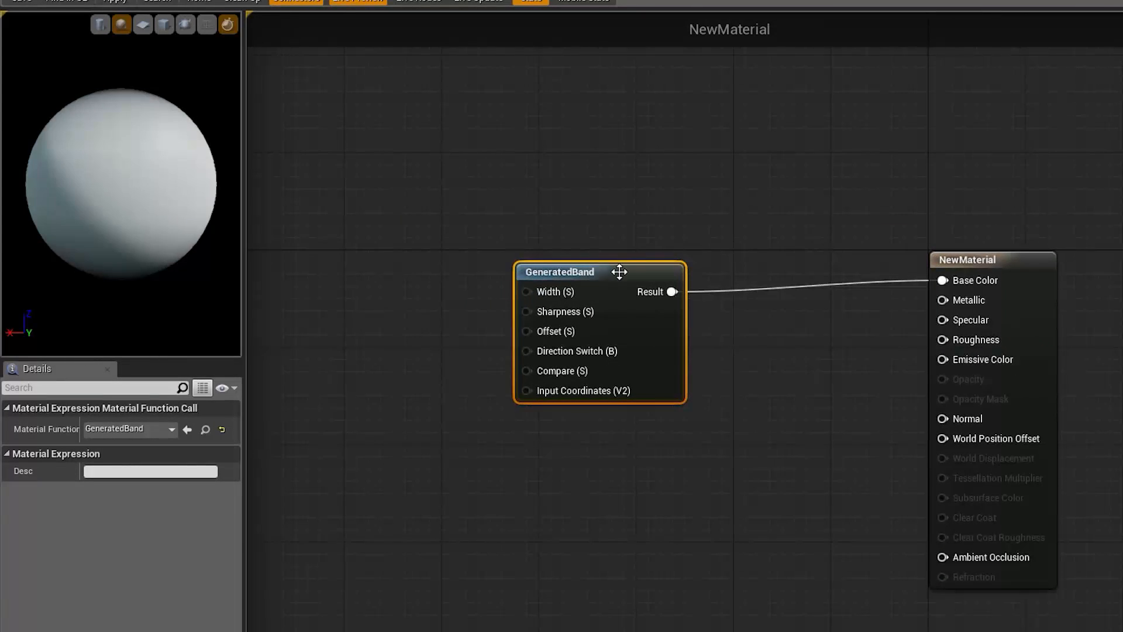
drag(561, 271, 681, 296)
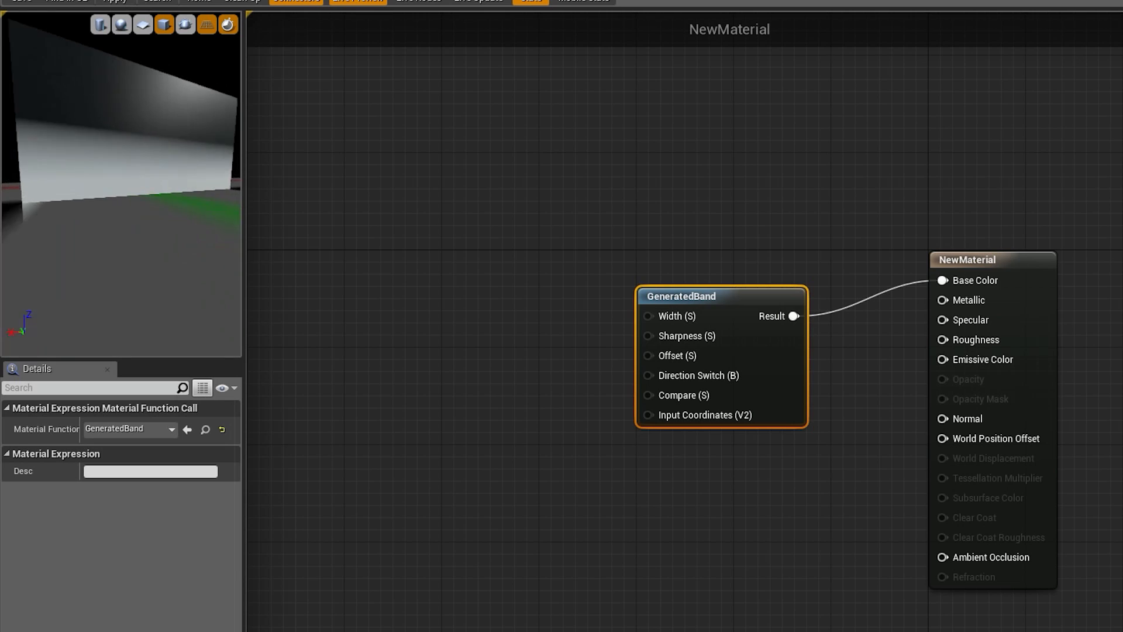
click(164, 23)
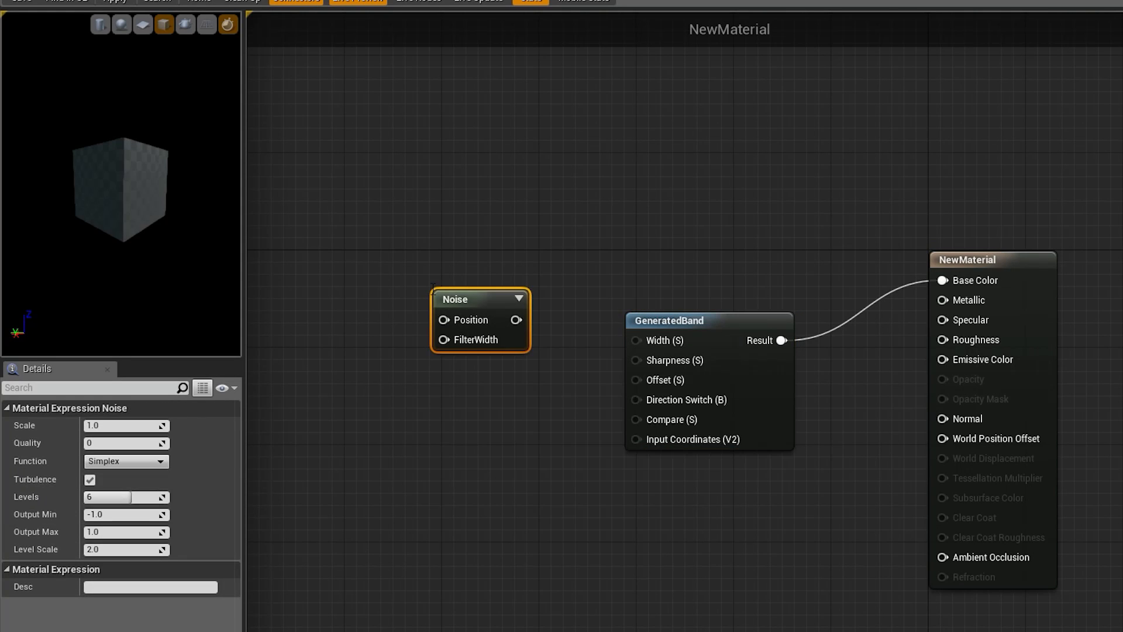
Feed a Noise node at Scale 0.0001 into GeneratedBand's Input Coordinates and inspect the soft bands.
drag(516, 320, 633, 438)
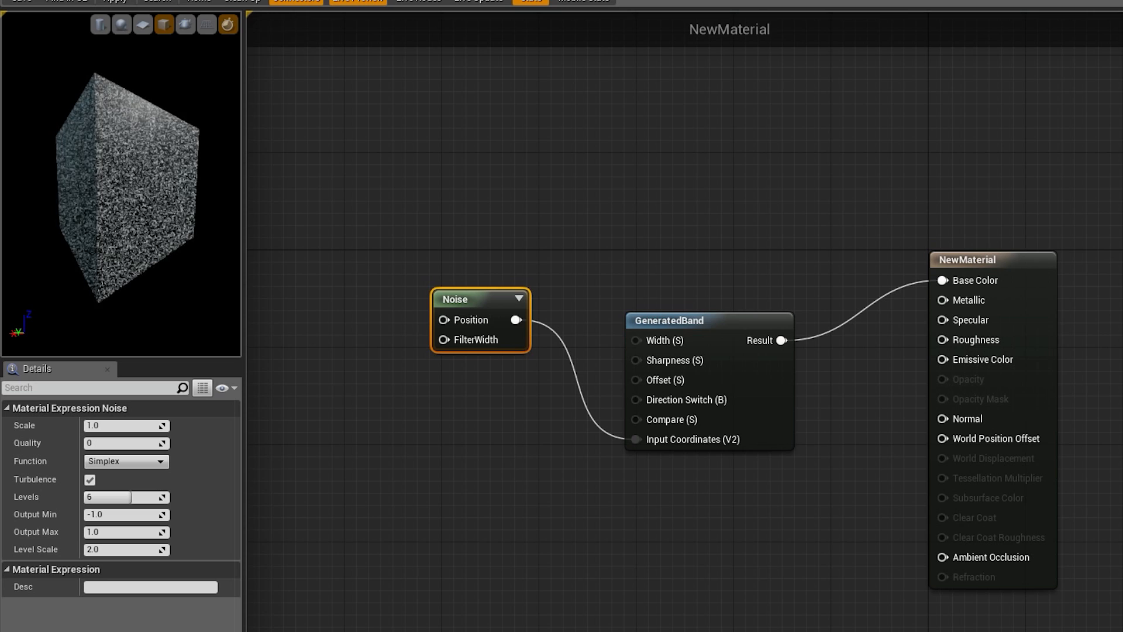
mouse_move(477, 306)
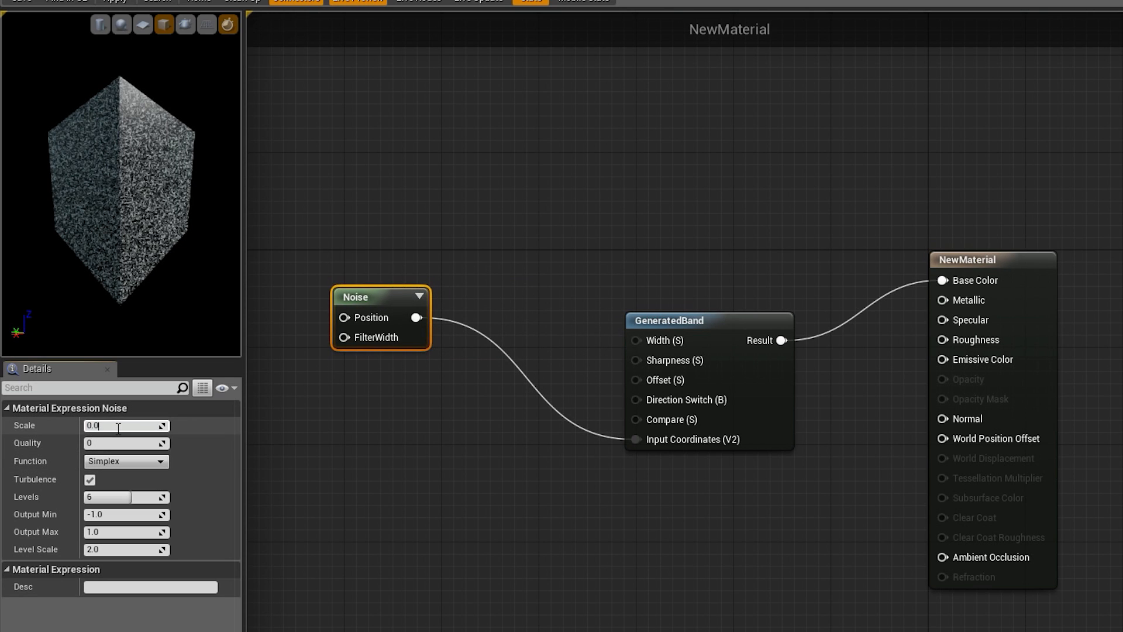
text(0.0001)
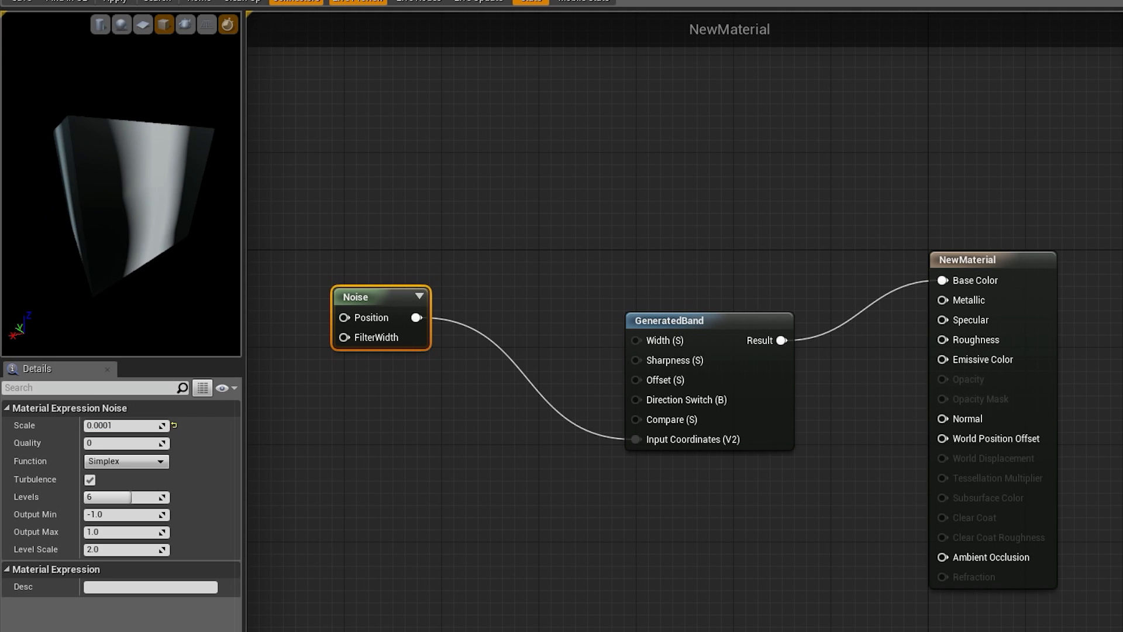
drag(128, 179, 140, 229)
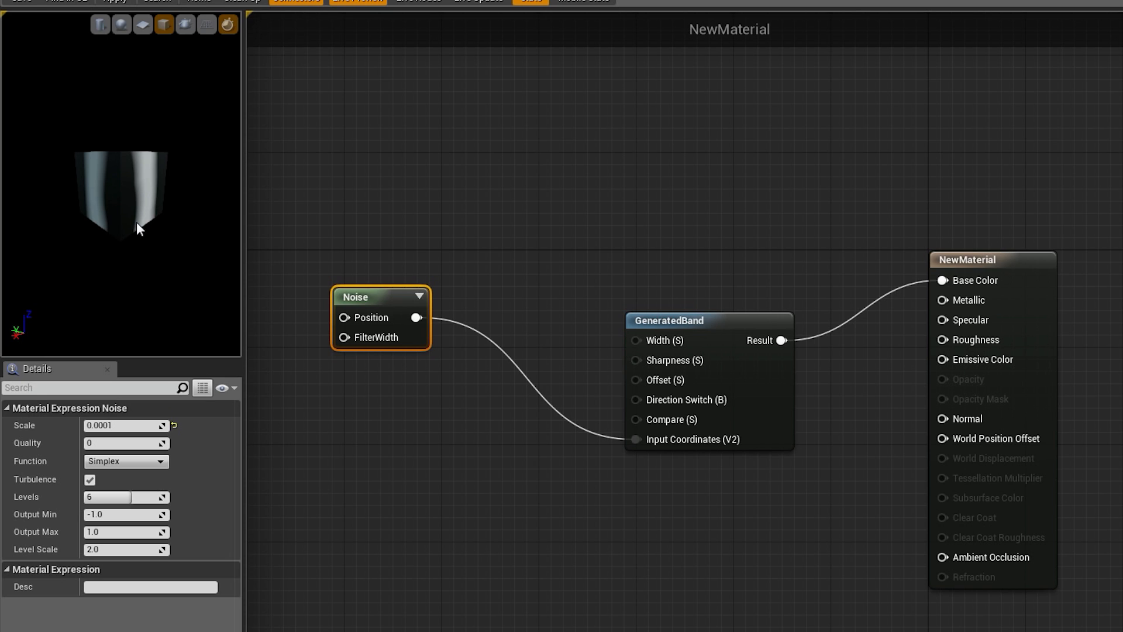
mouse_move(140, 191)
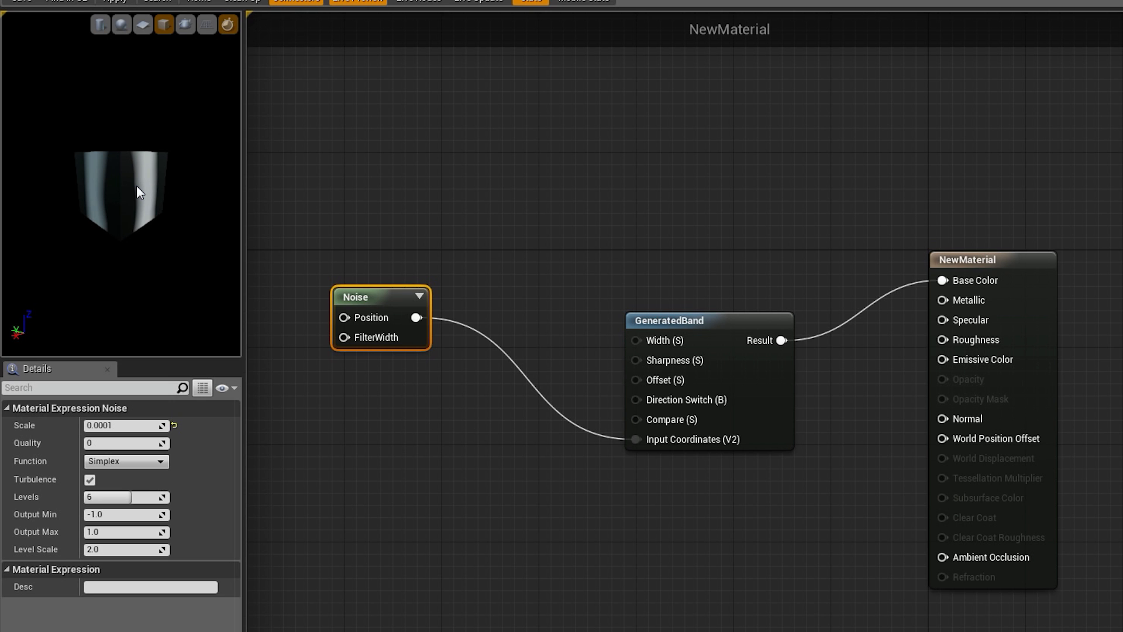
mouse_move(151, 265)
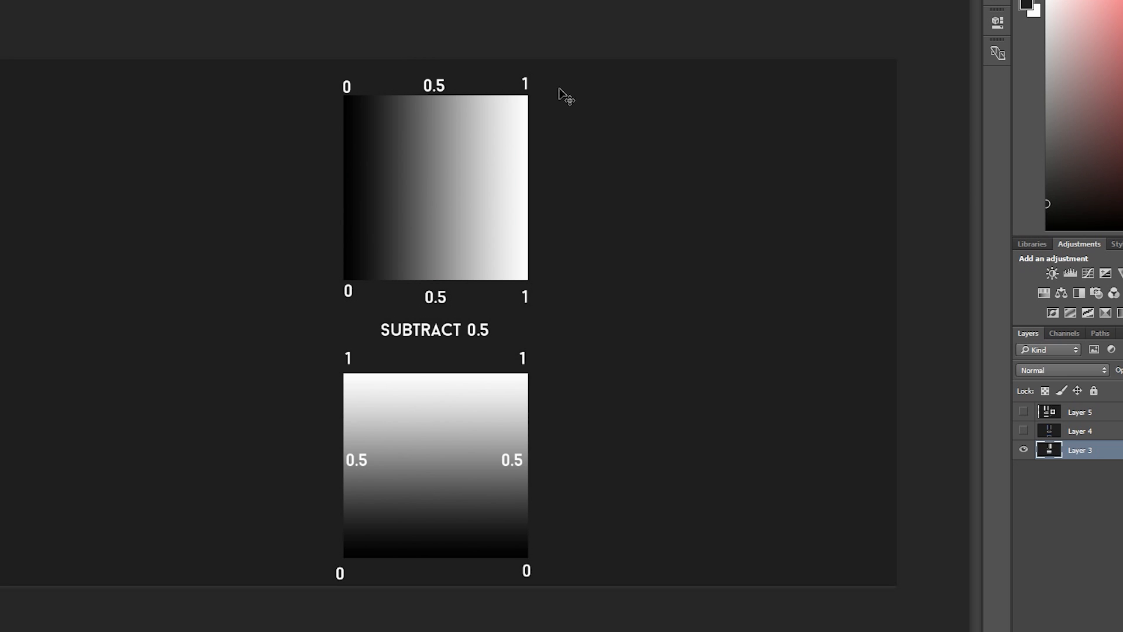
mouse_move(522, 113)
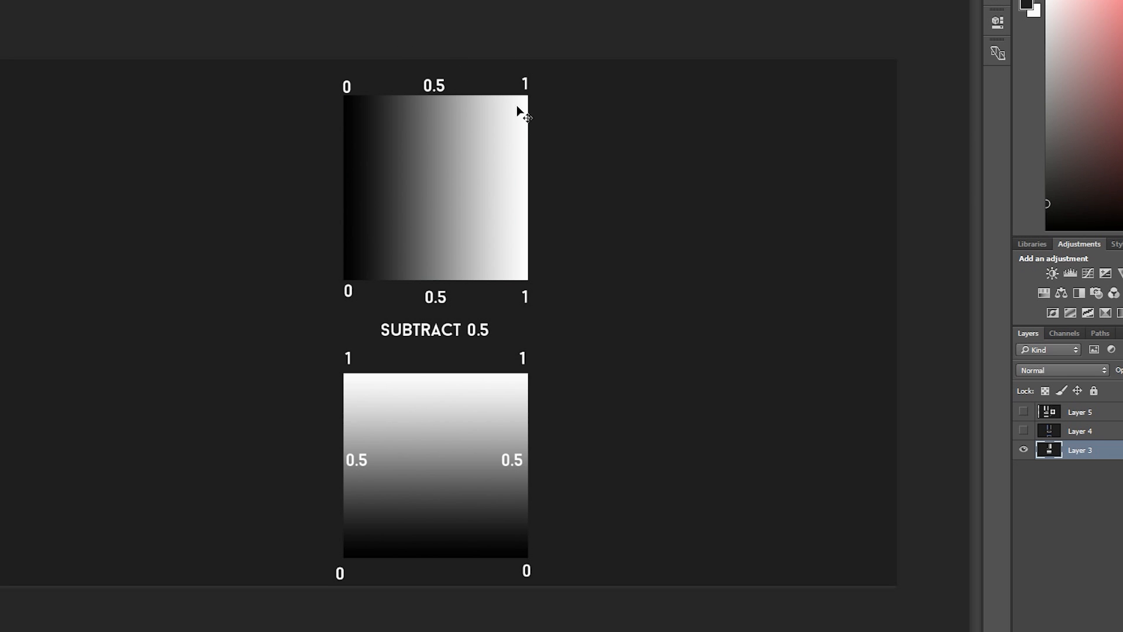
mouse_move(570, 521)
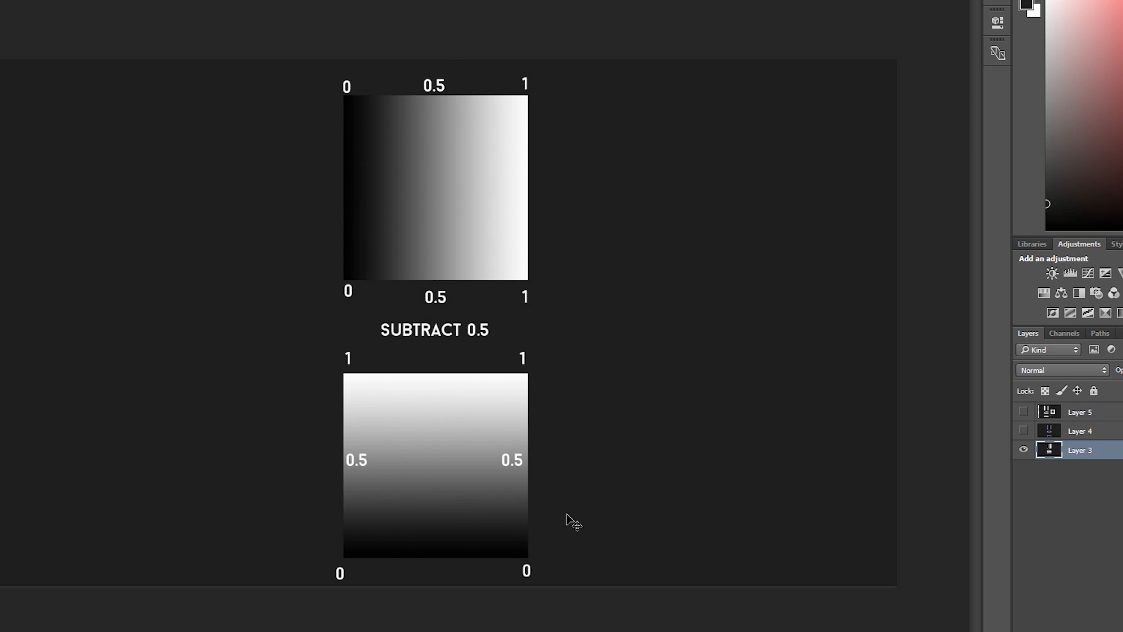
mouse_move(557, 346)
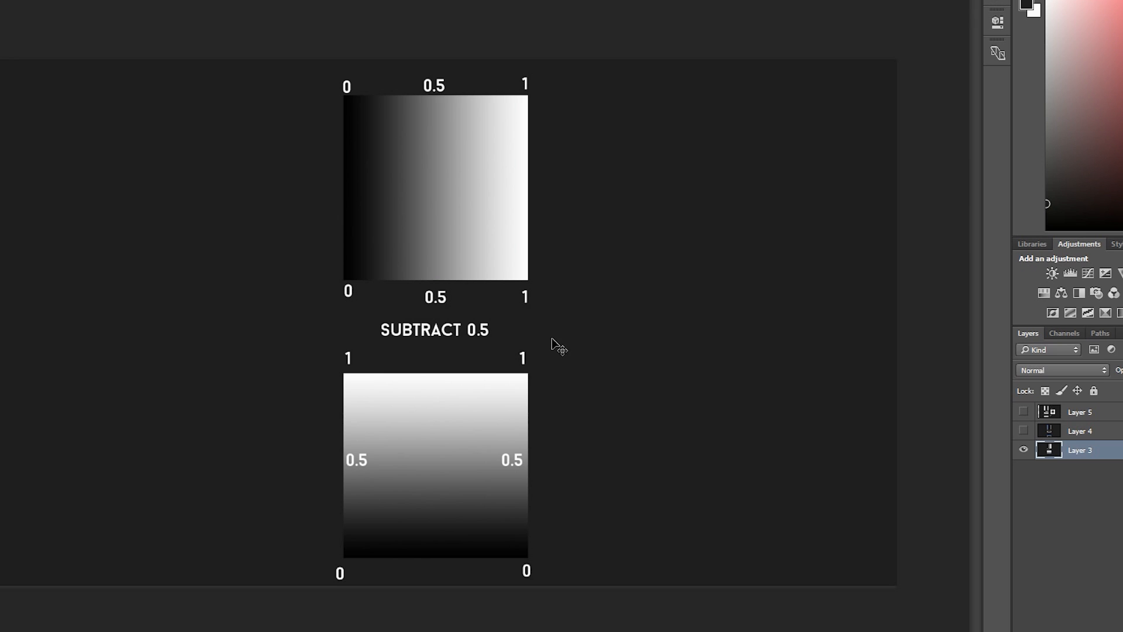
mouse_move(481, 334)
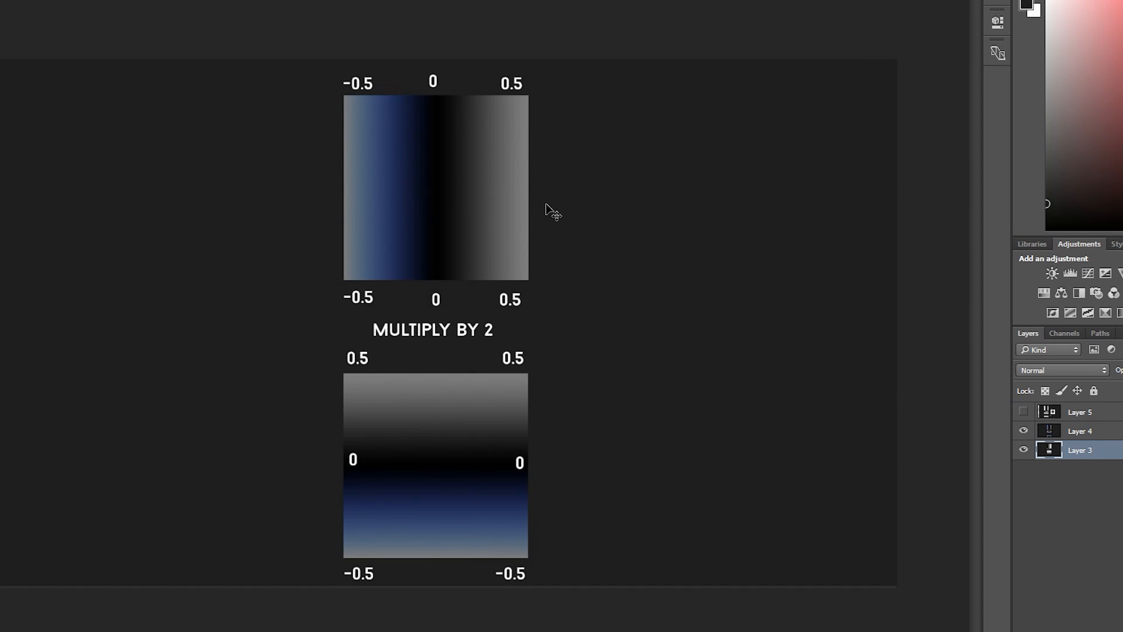
mouse_move(416, 114)
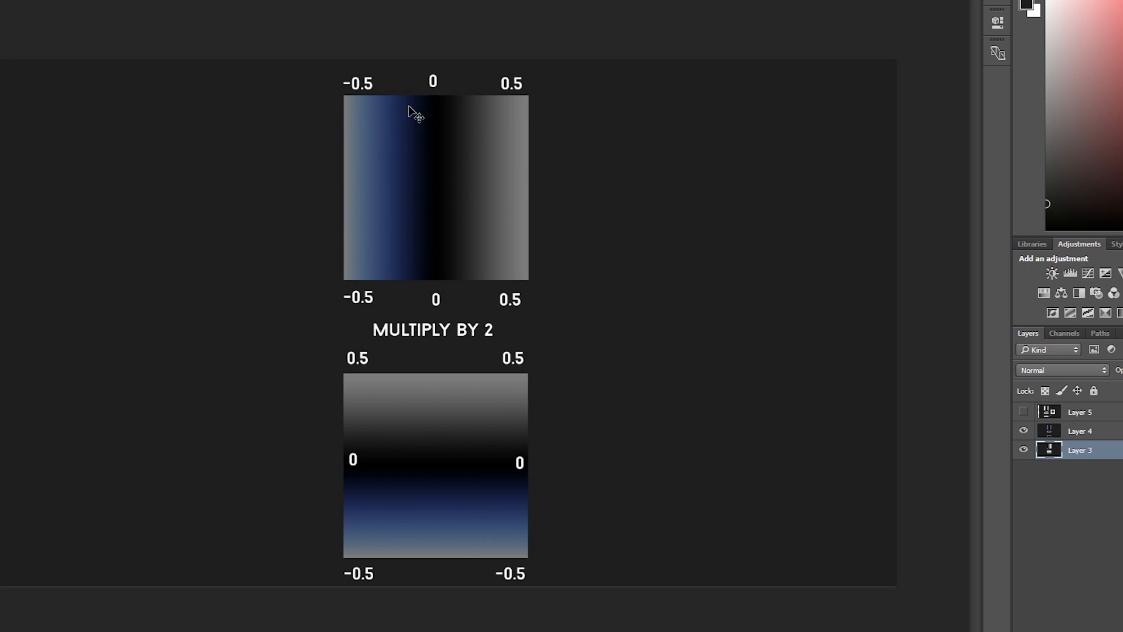
mouse_move(517, 99)
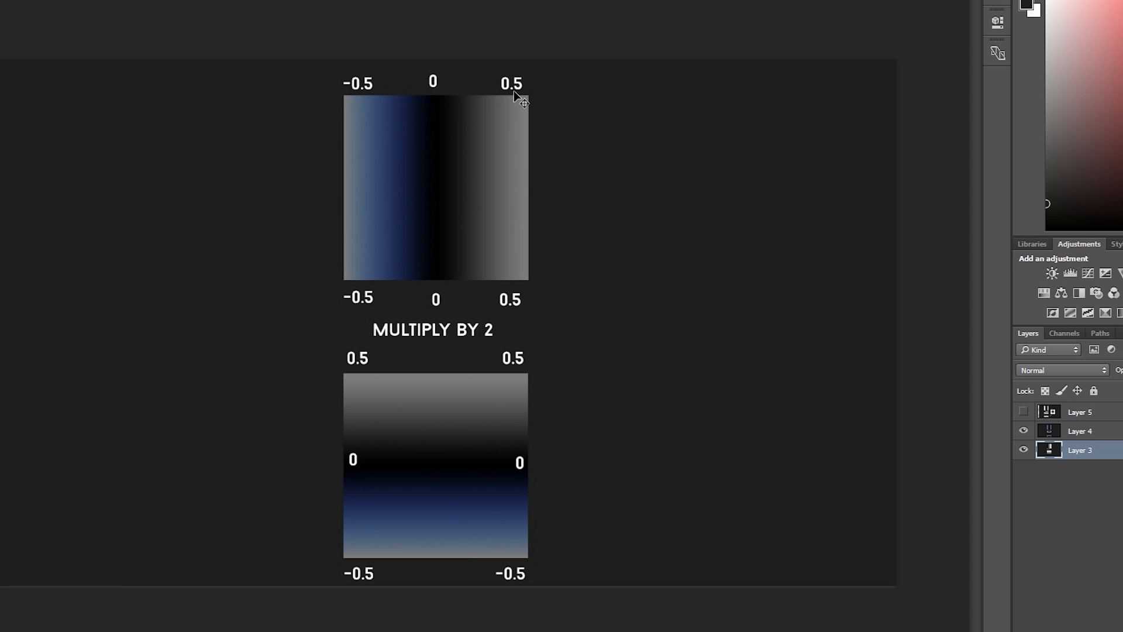
mouse_move(472, 63)
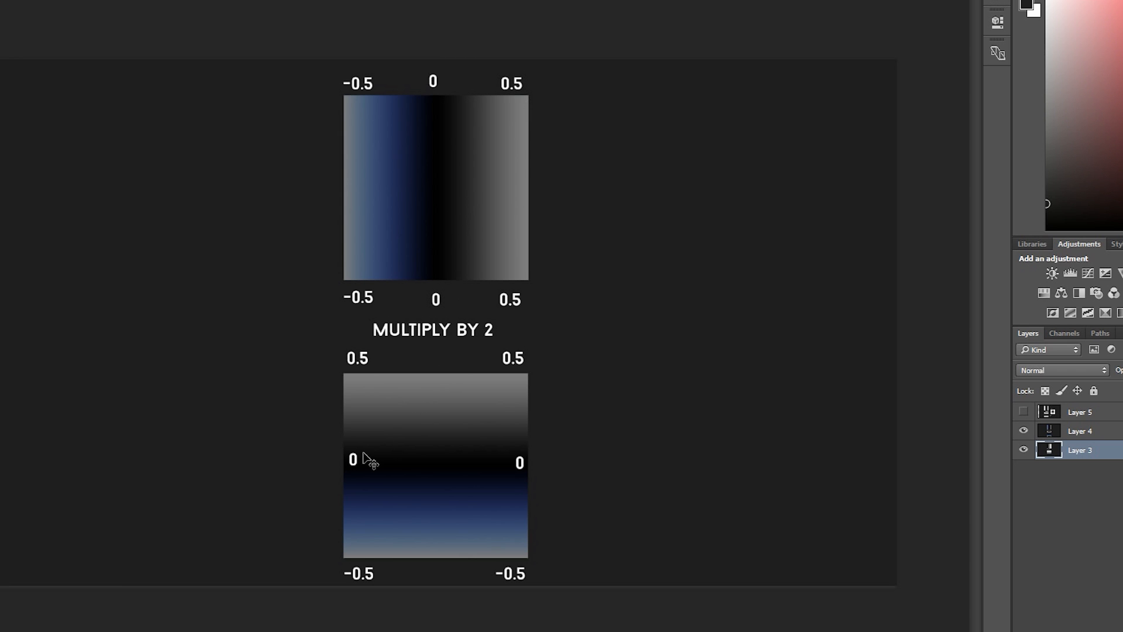
mouse_move(570, 459)
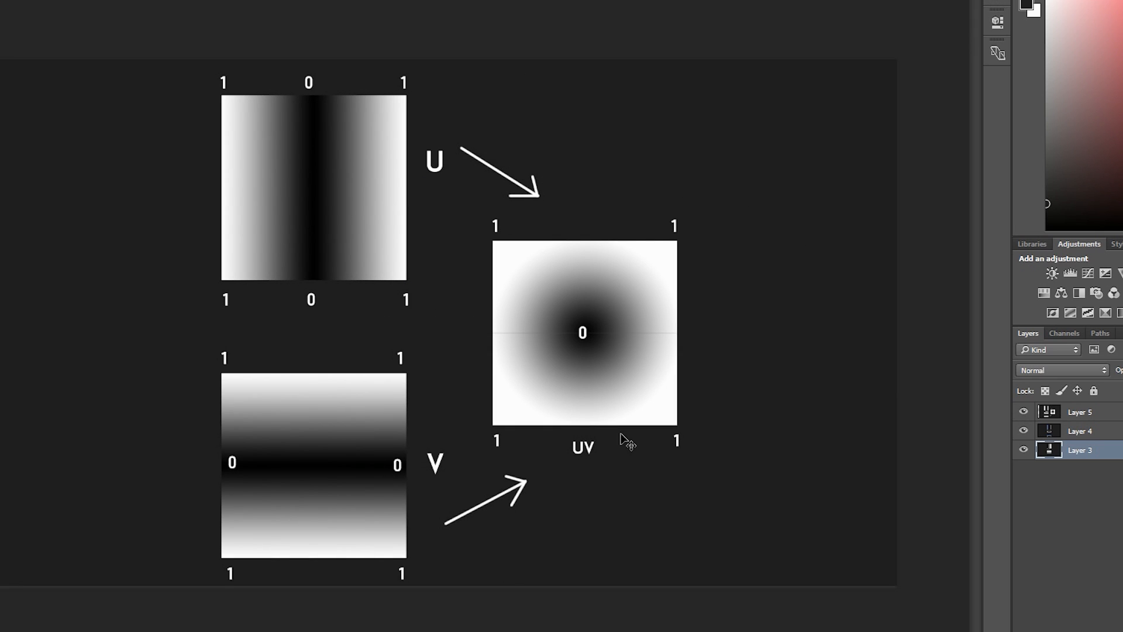
mouse_move(599, 331)
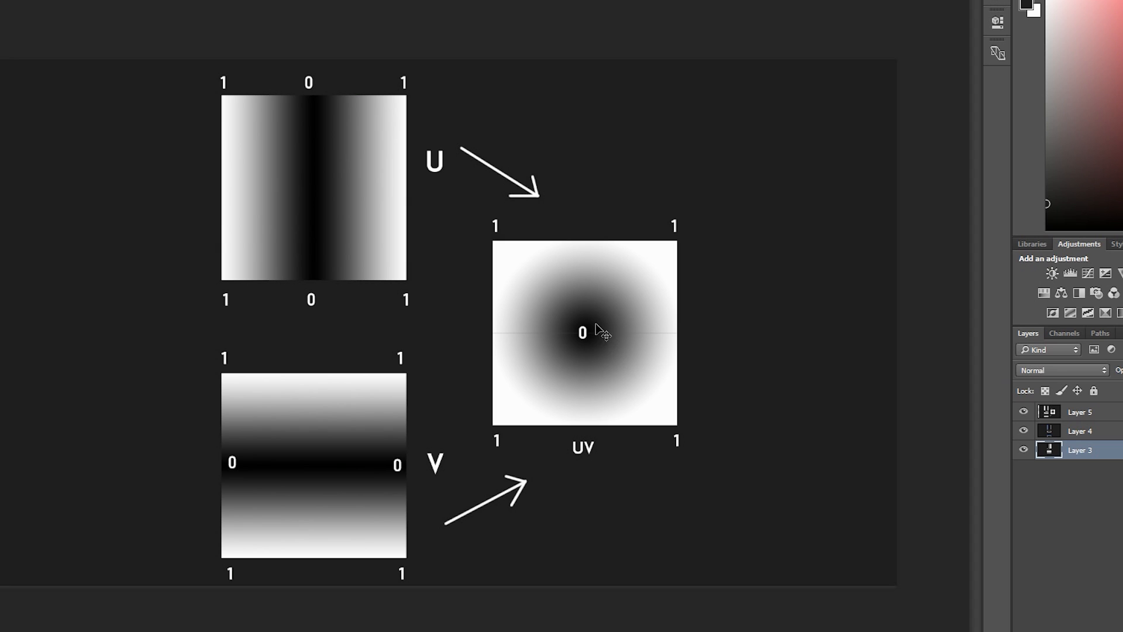
mouse_move(493, 230)
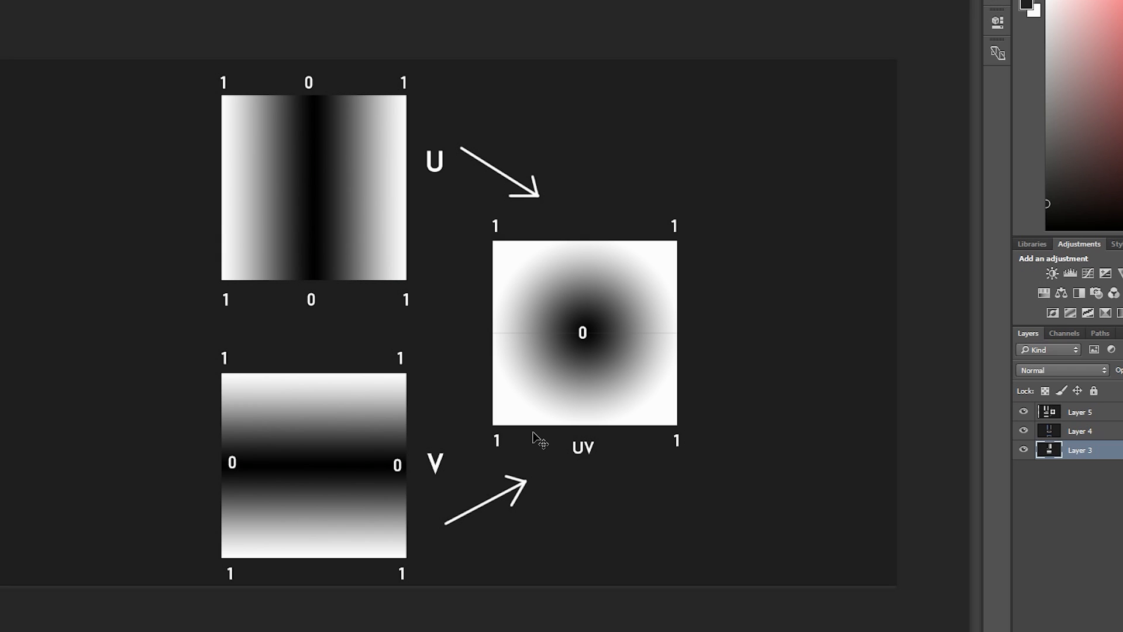
mouse_move(531, 432)
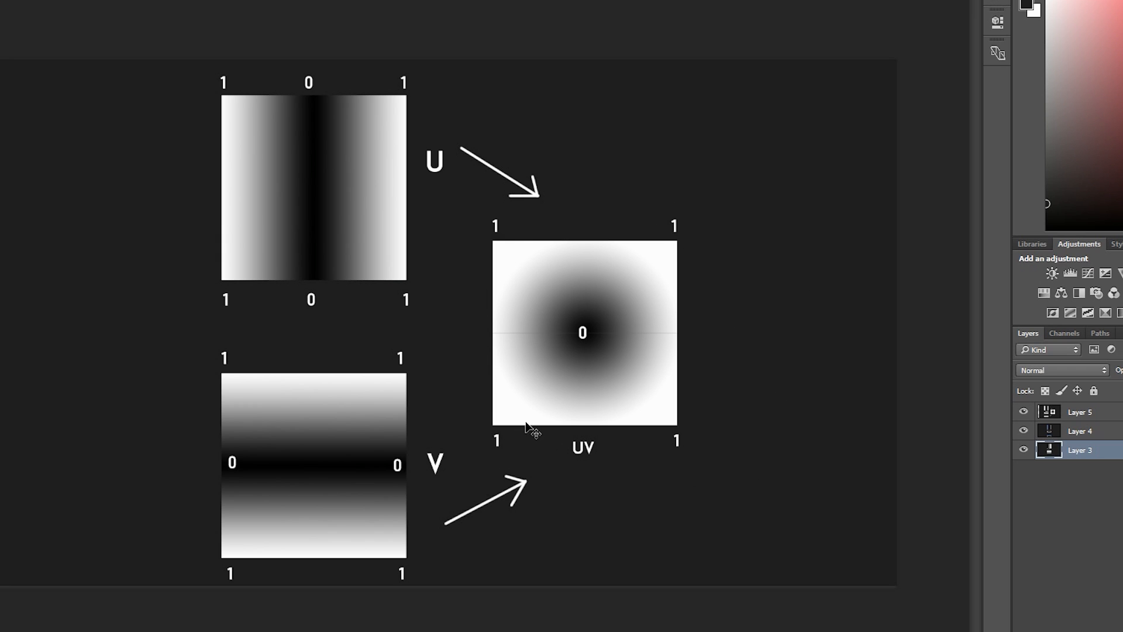
mouse_move(727, 509)
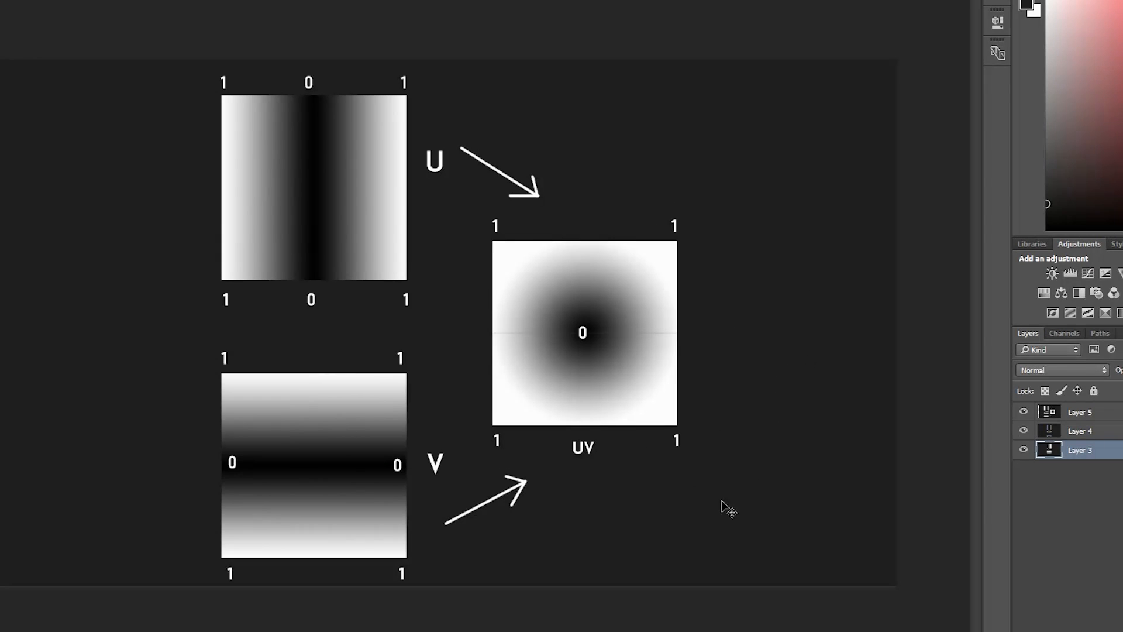
mouse_move(677, 490)
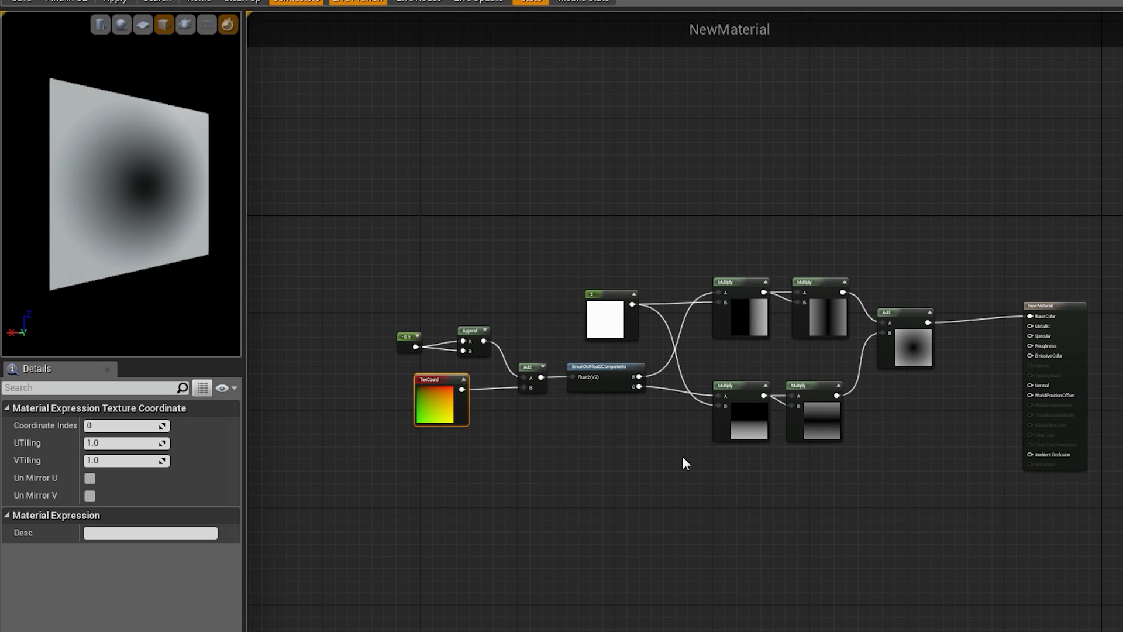
mouse_move(580, 422)
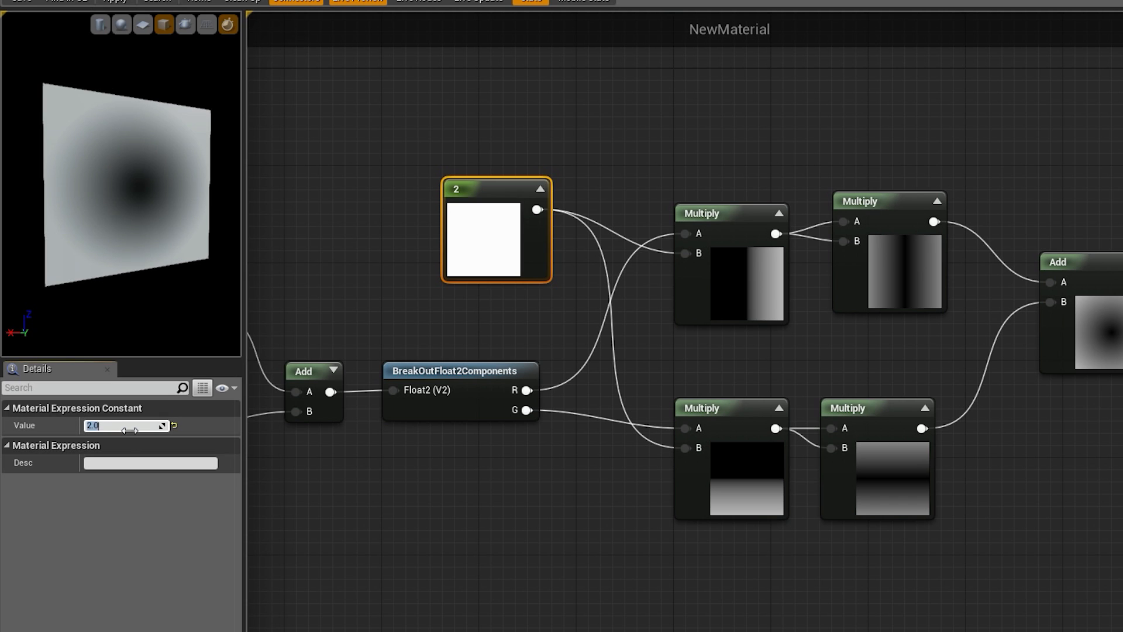
Try multiplier constant values 8.0 and 2.0 to resize the gradient's dark centre spot.
text(8.0)
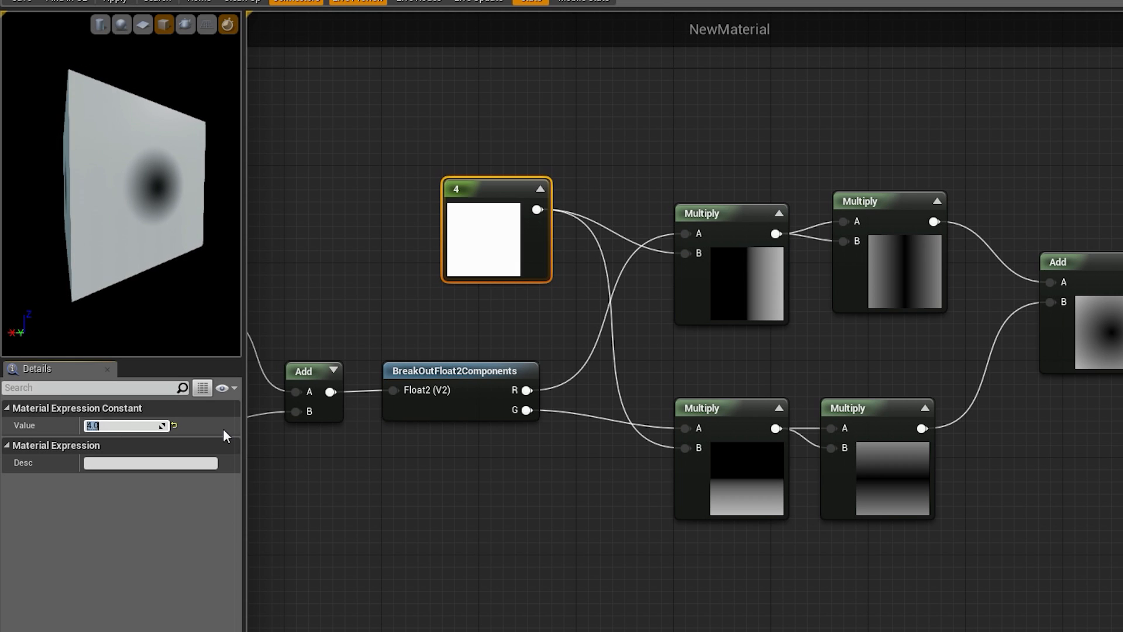
text(2.0)
text(gene)
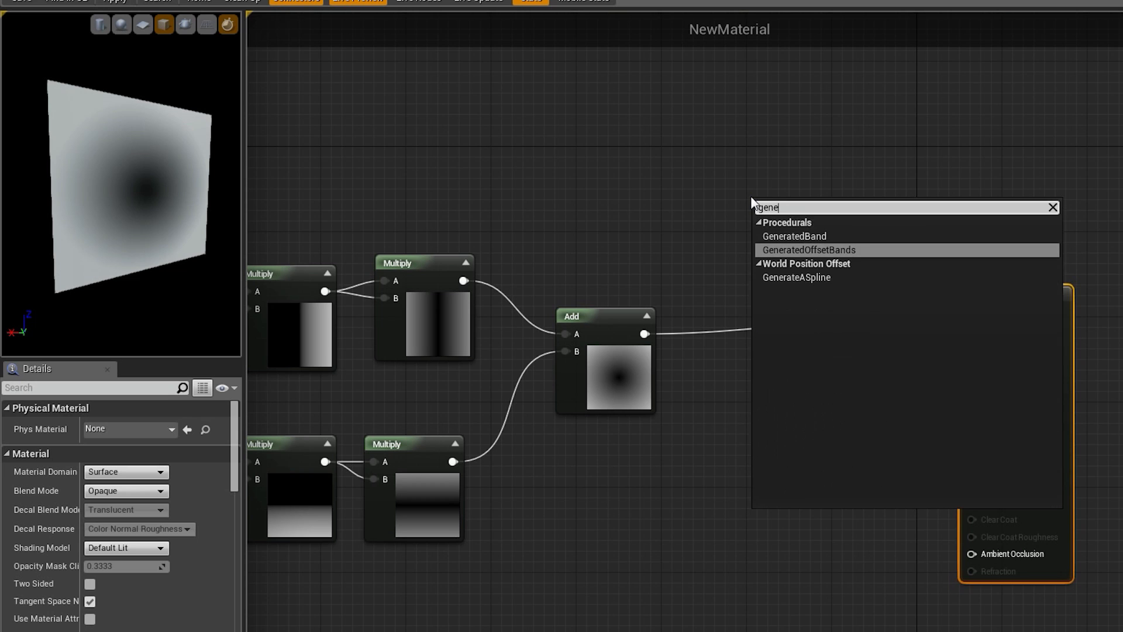
Add a GeneratedBand node after the gradient Add so the preview cube shows a white ring.
click(794, 235)
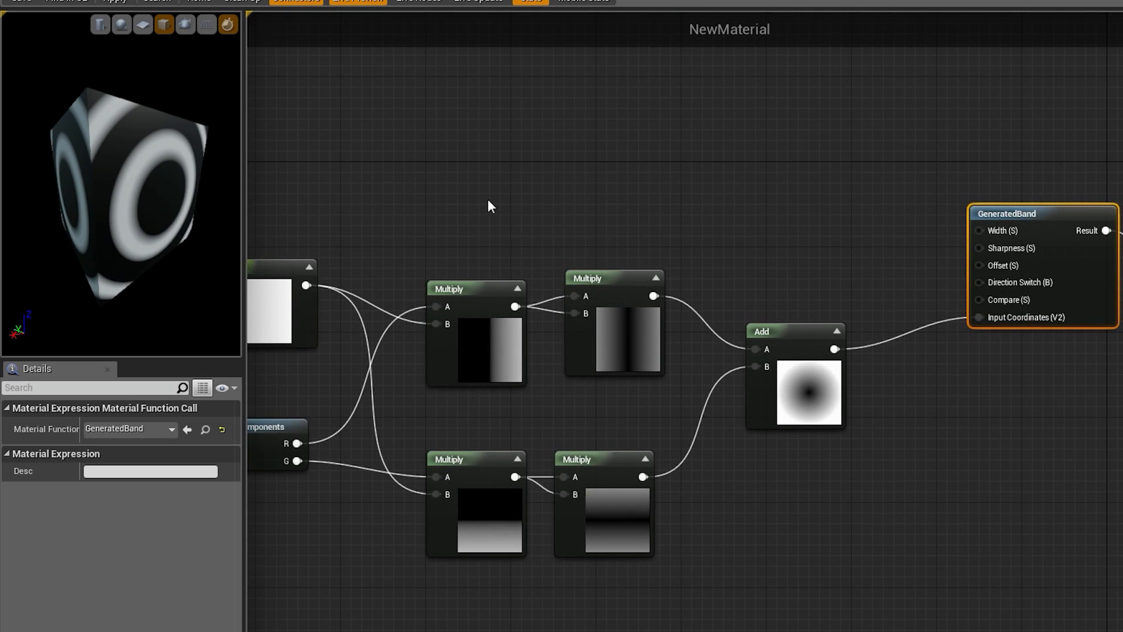
click(793, 329)
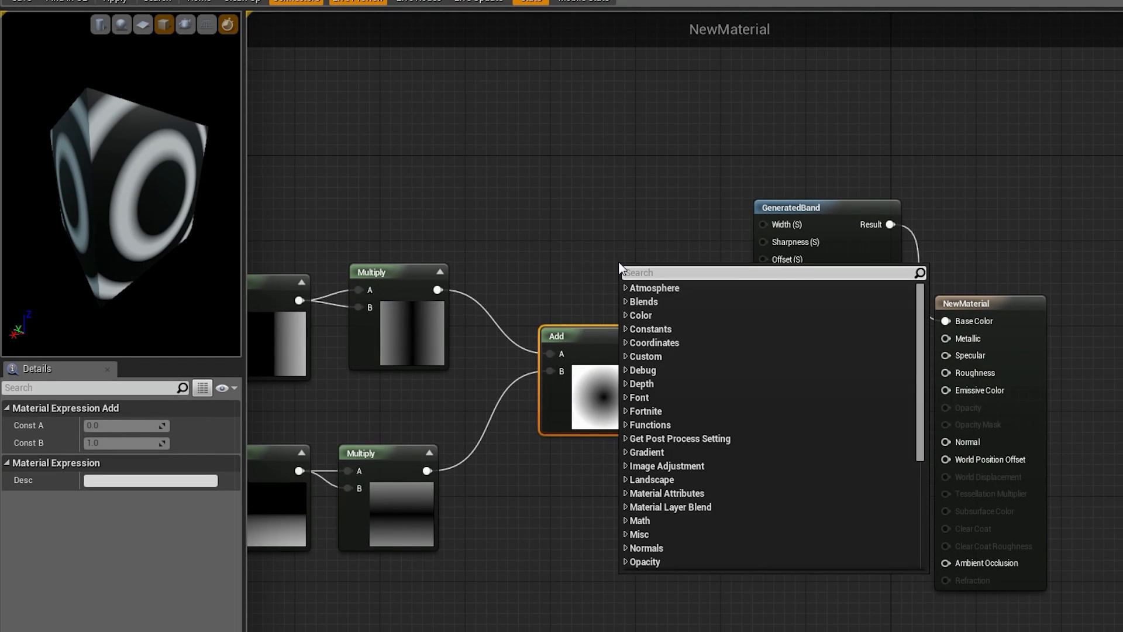
text(ck)
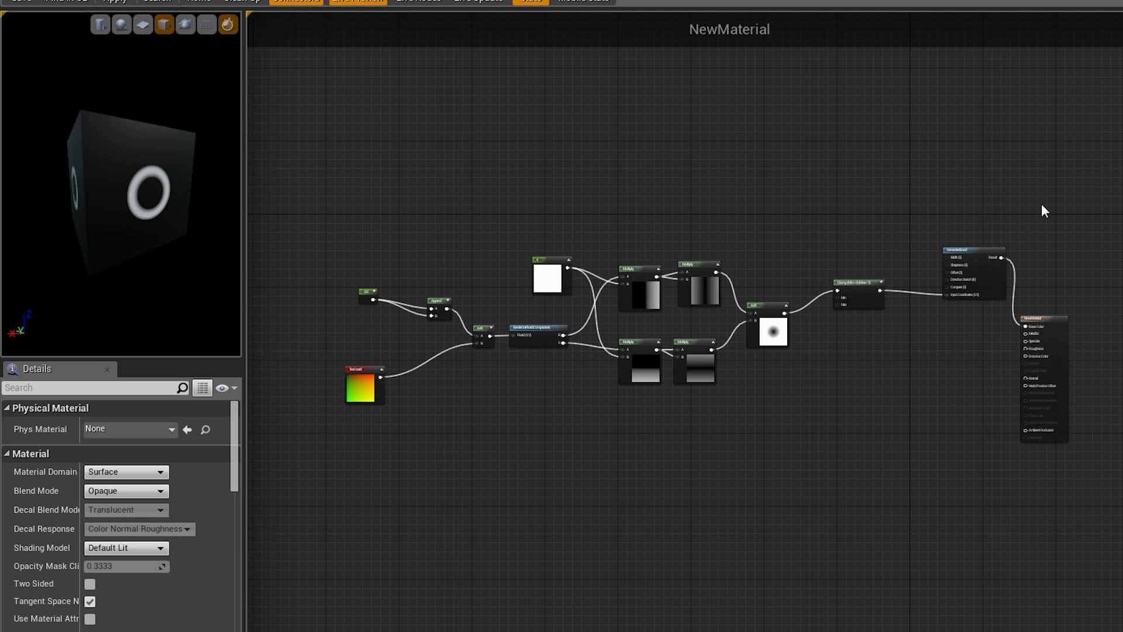
mouse_move(827, 222)
text(pann)
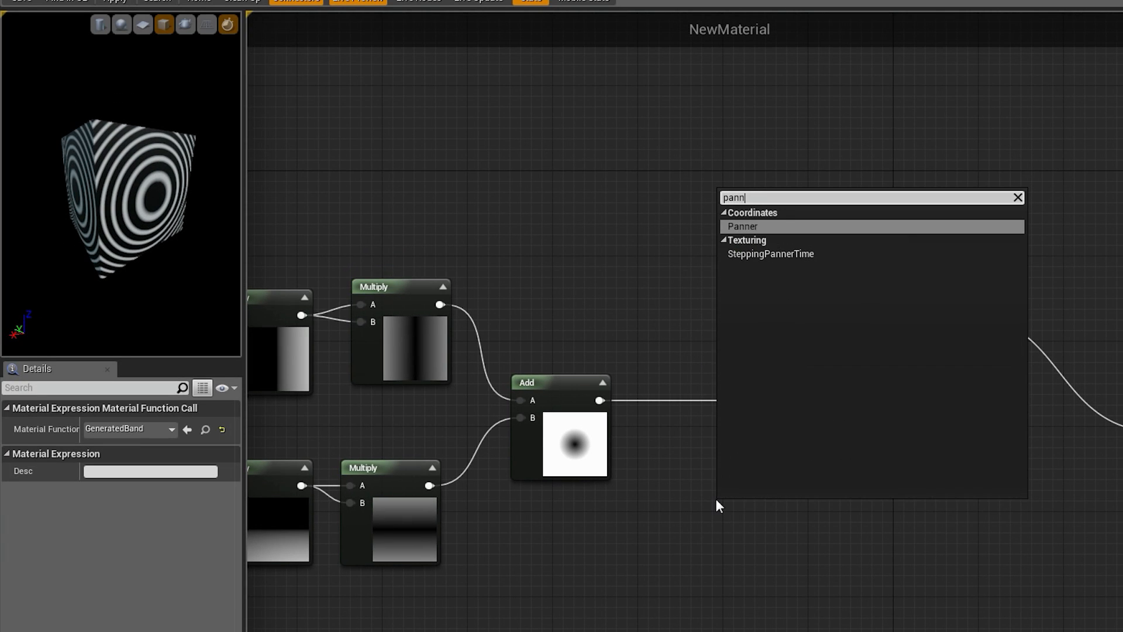
Insert a Panner with Speed Y -1.0 before GeneratedBand to scroll concentric rings.
click(742, 226)
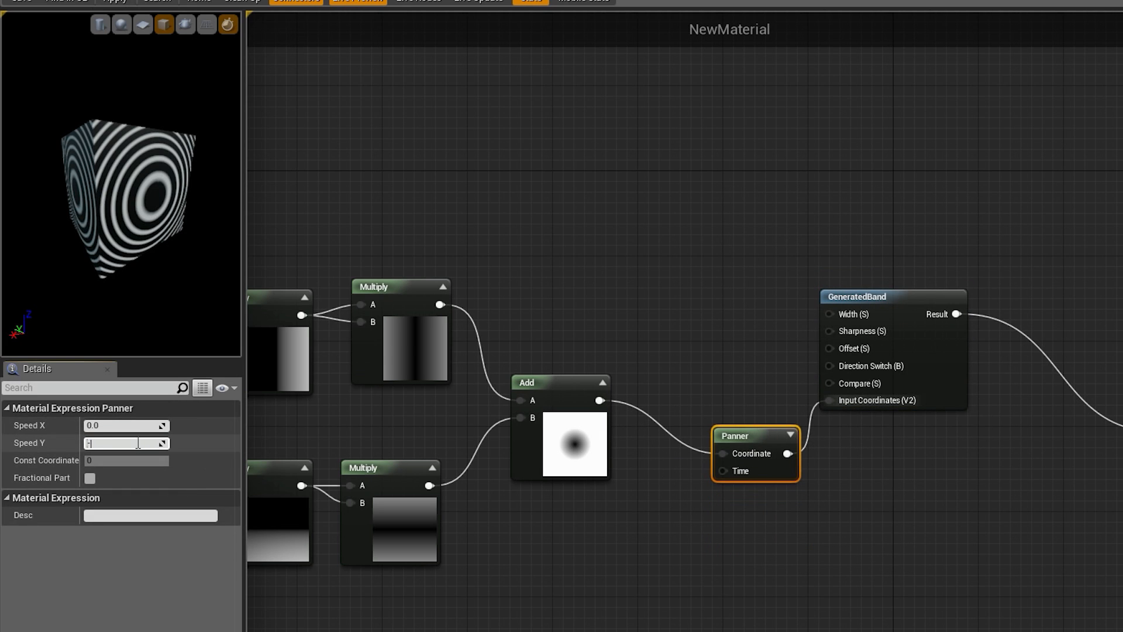
text(-1.0)
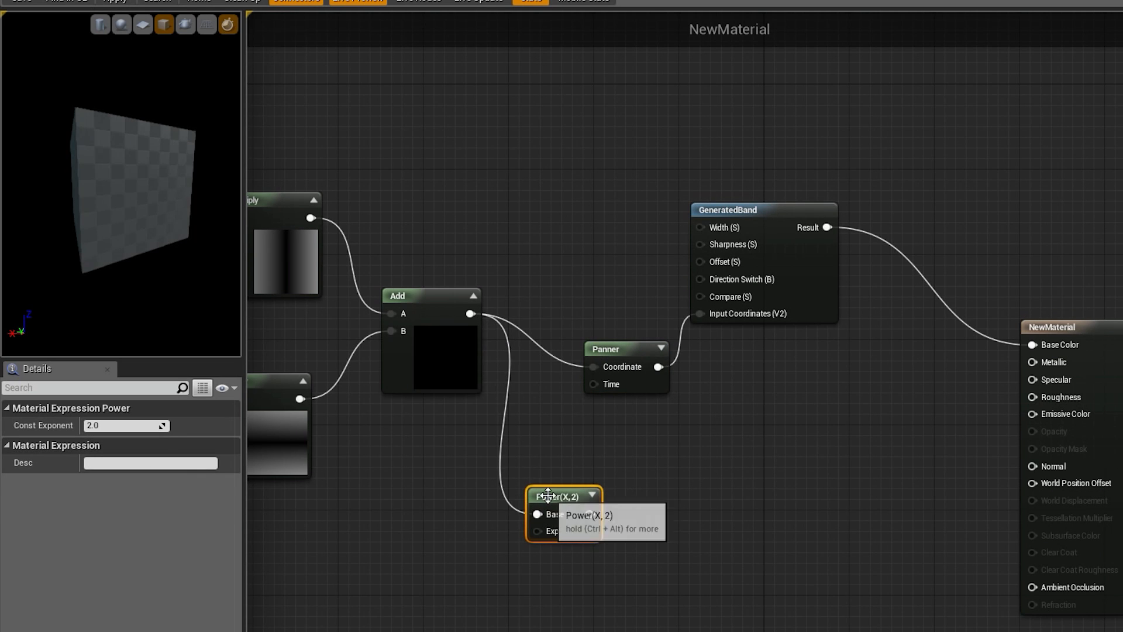
Give Power exponent 0.25, invert it with 1-x, and feed the Multiply result into Base Color.
click(125, 425)
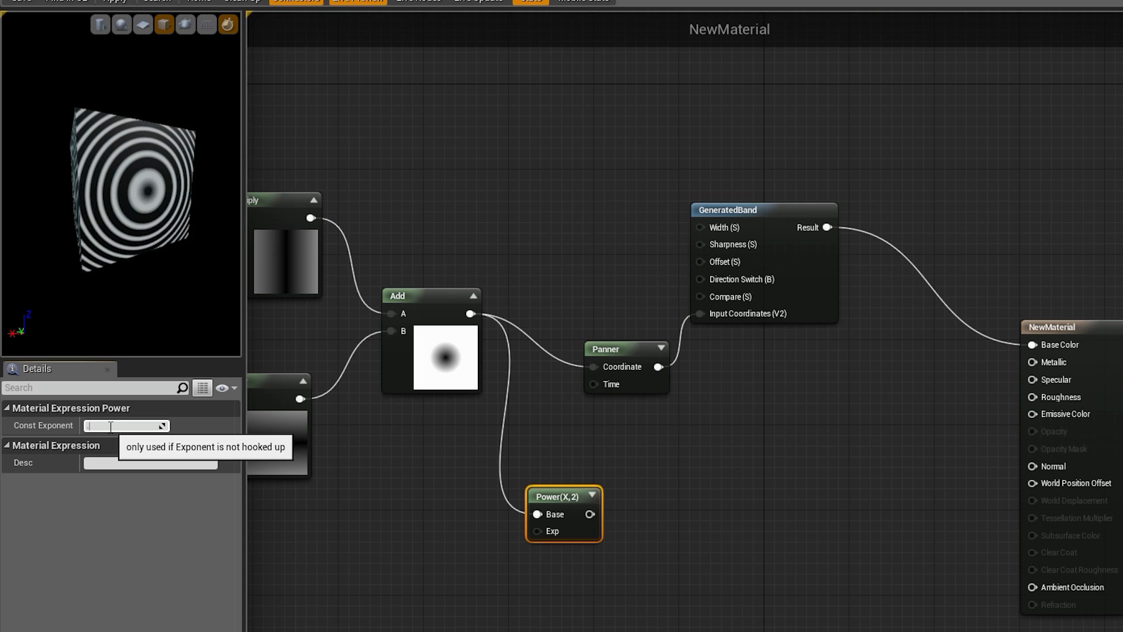
text(0.25)
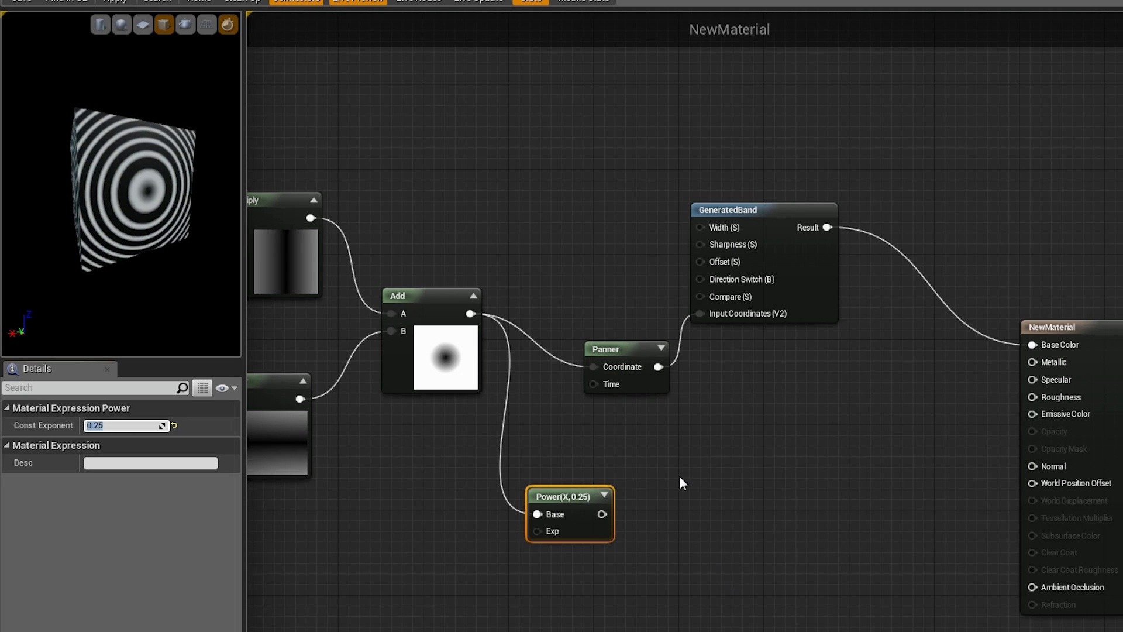
text(one)
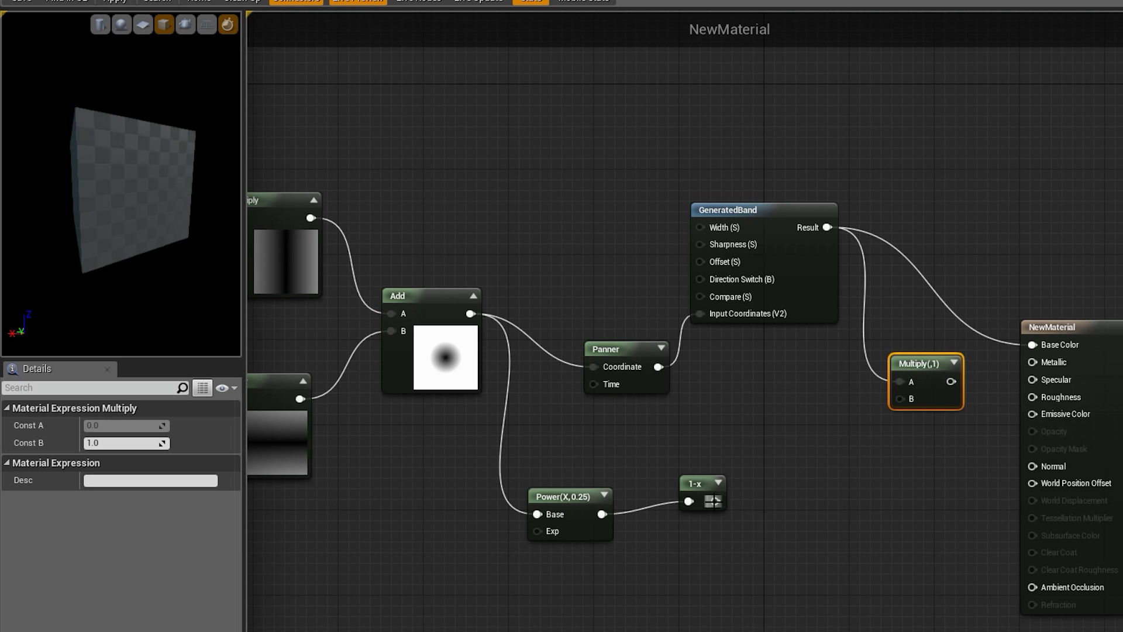
drag(948, 381, 1033, 344)
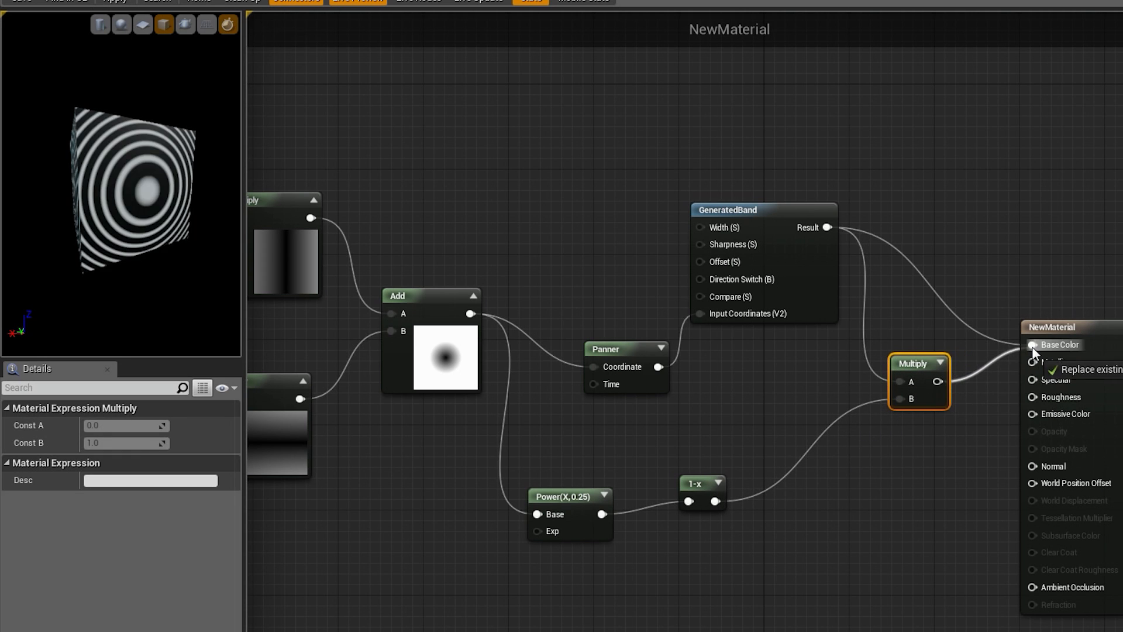
click(1034, 344)
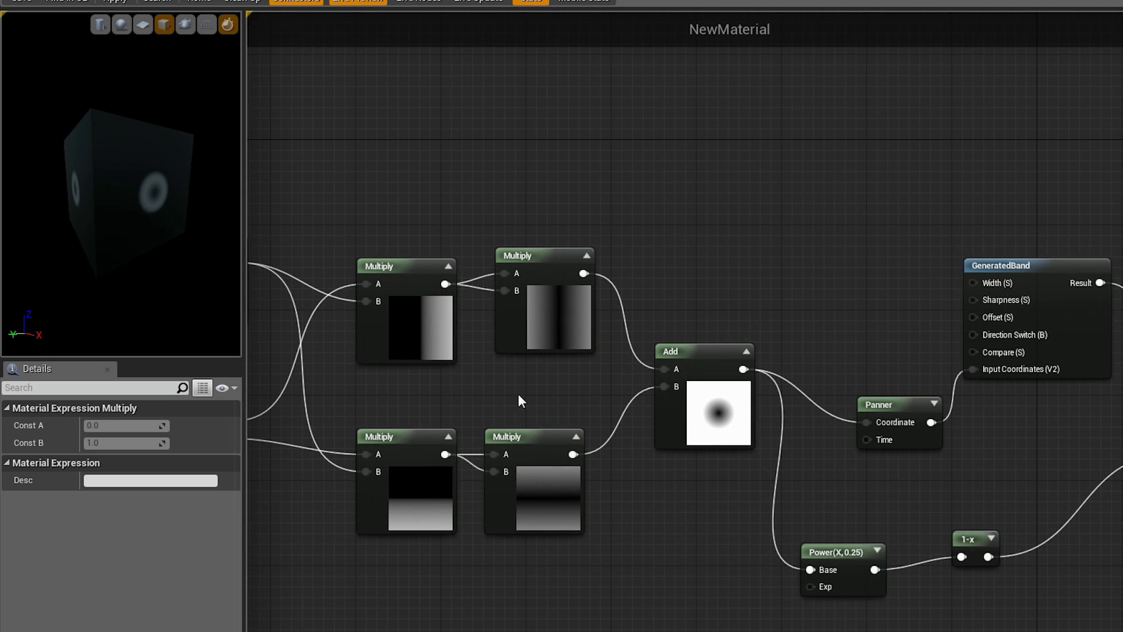
Test Power exponents 0.01, 1.0, 4.0 and 0.25 to tune how the rings fade.
click(819, 496)
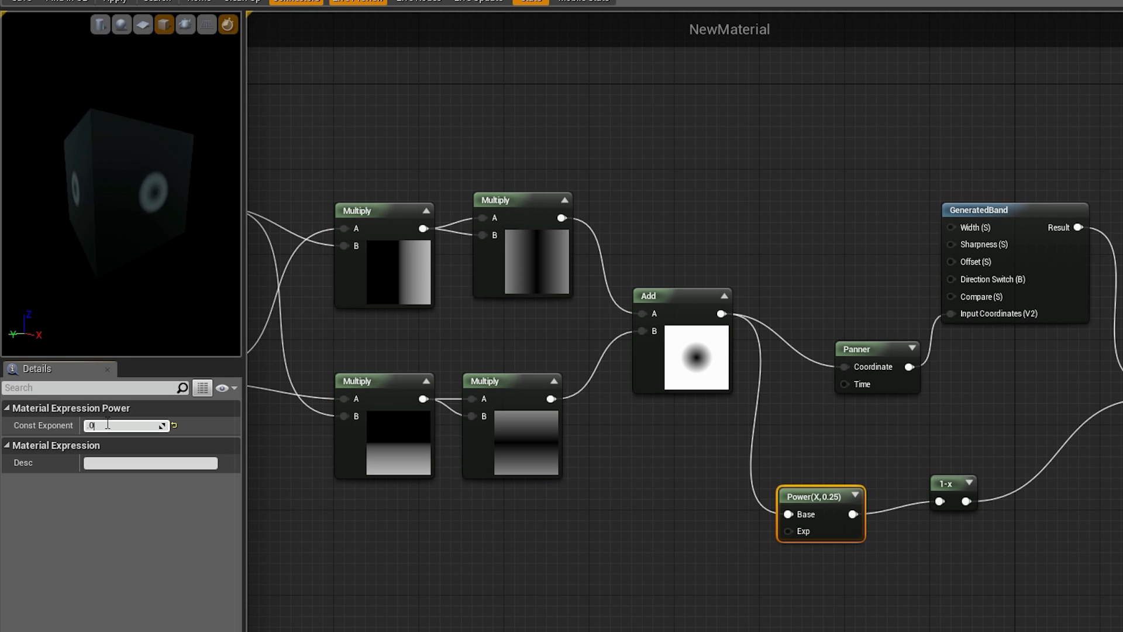
text(0.01)
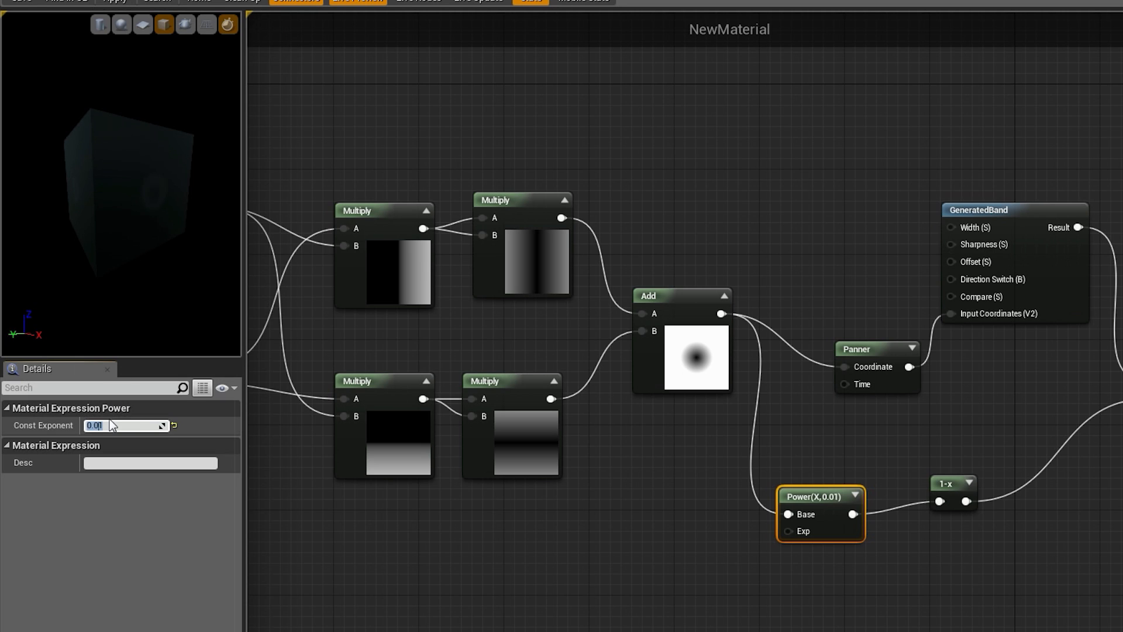
text(1.0)
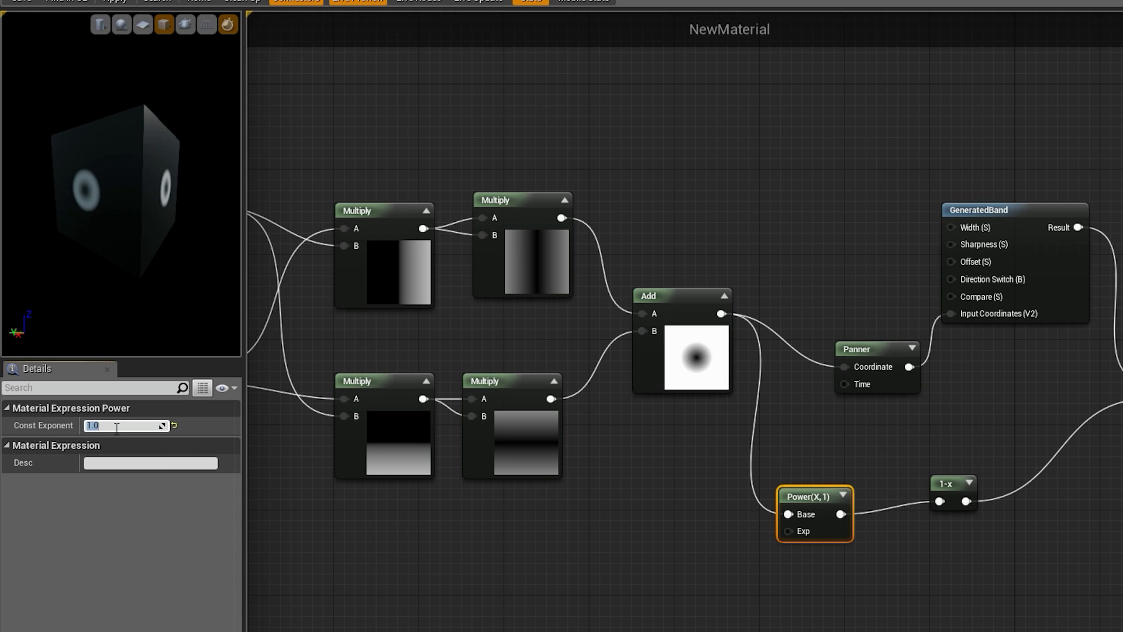
text(4.0)
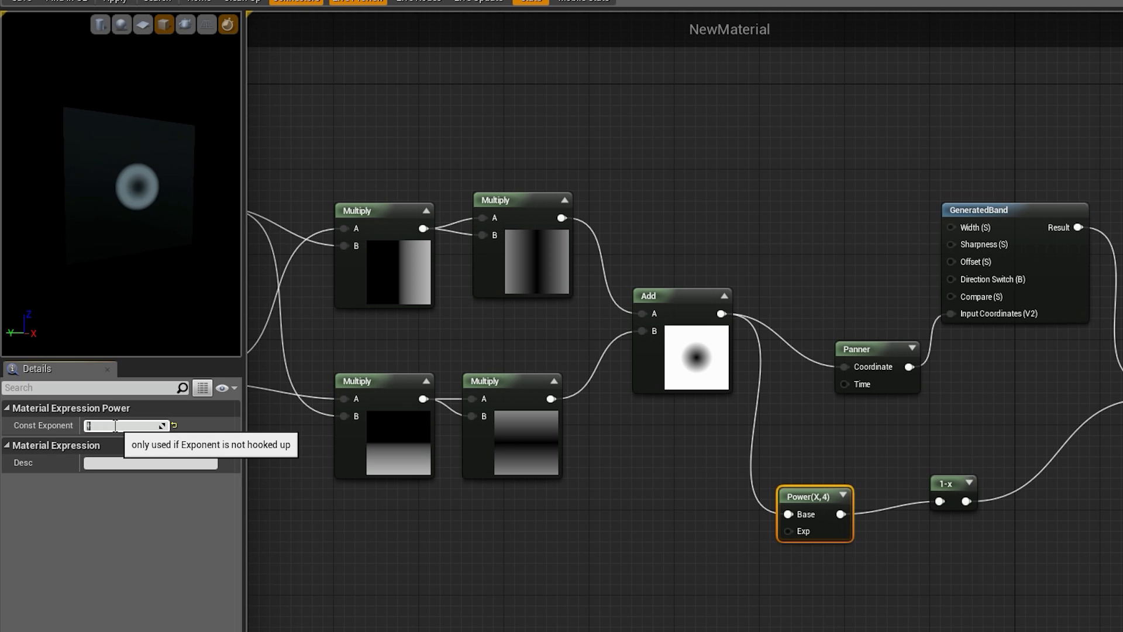
text(0.25)
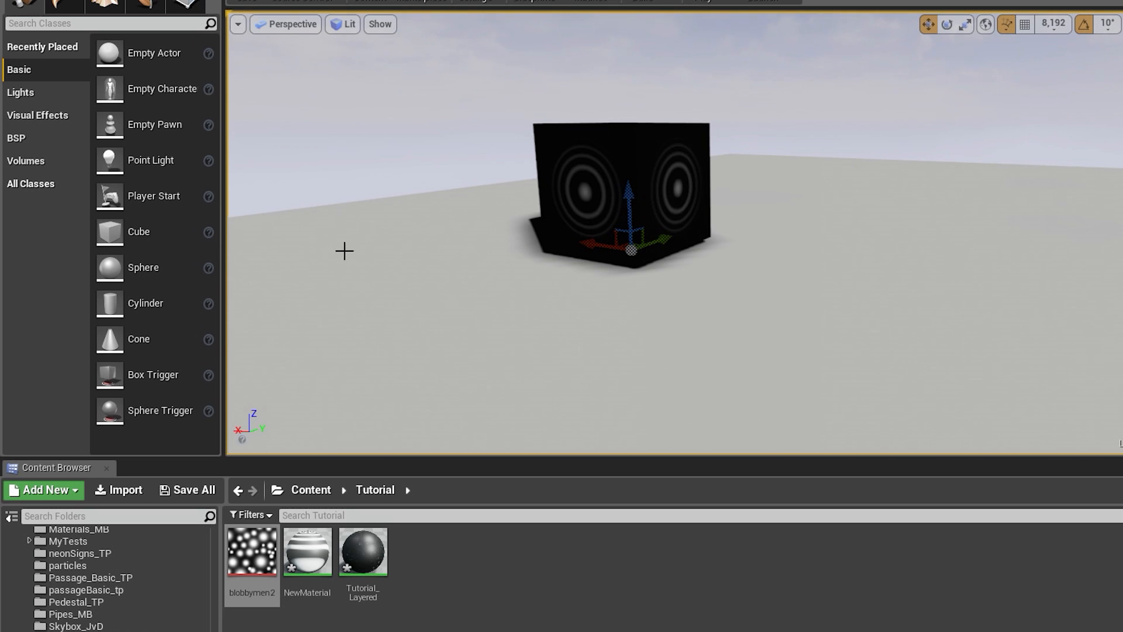
Reopen NewMaterial from the Content Browser after checking the ringed cube in the level.
double_click(252, 551)
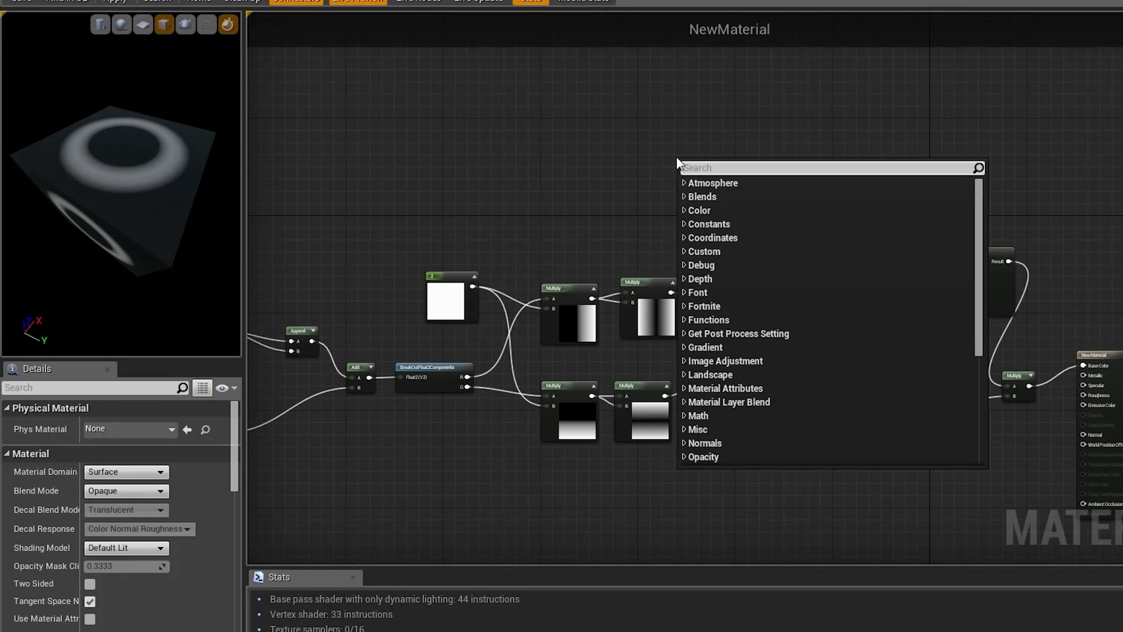
Add a Texture Sample of the blob texture feeding the Panner and Multiply, with Panner Speed Y 1.0.
text(texture)
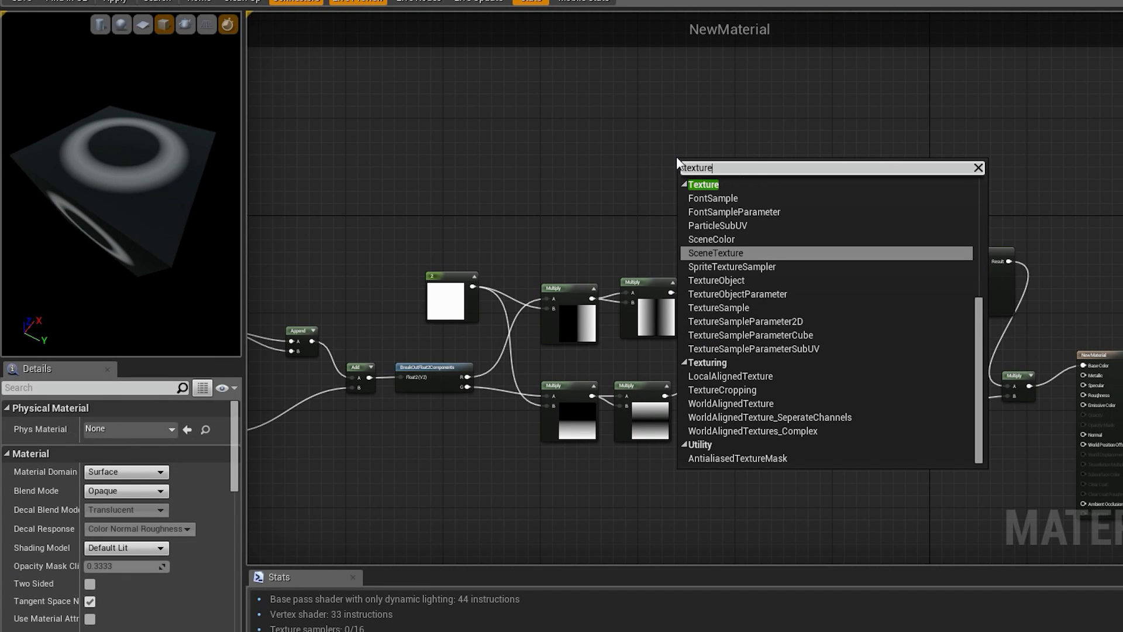
click(718, 308)
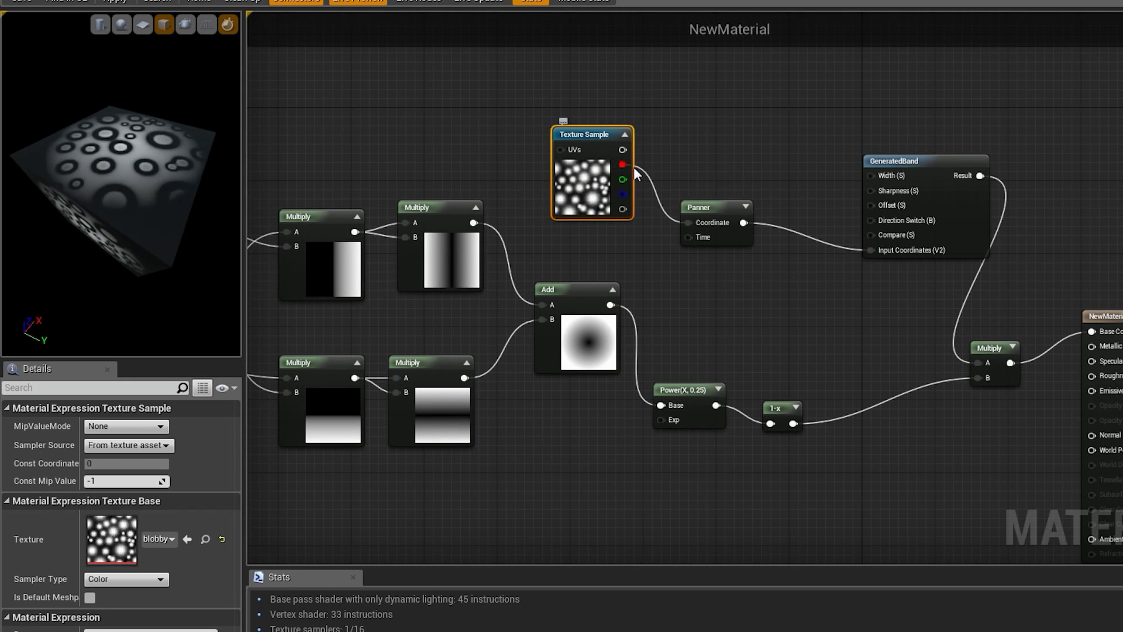
drag(633, 174, 976, 380)
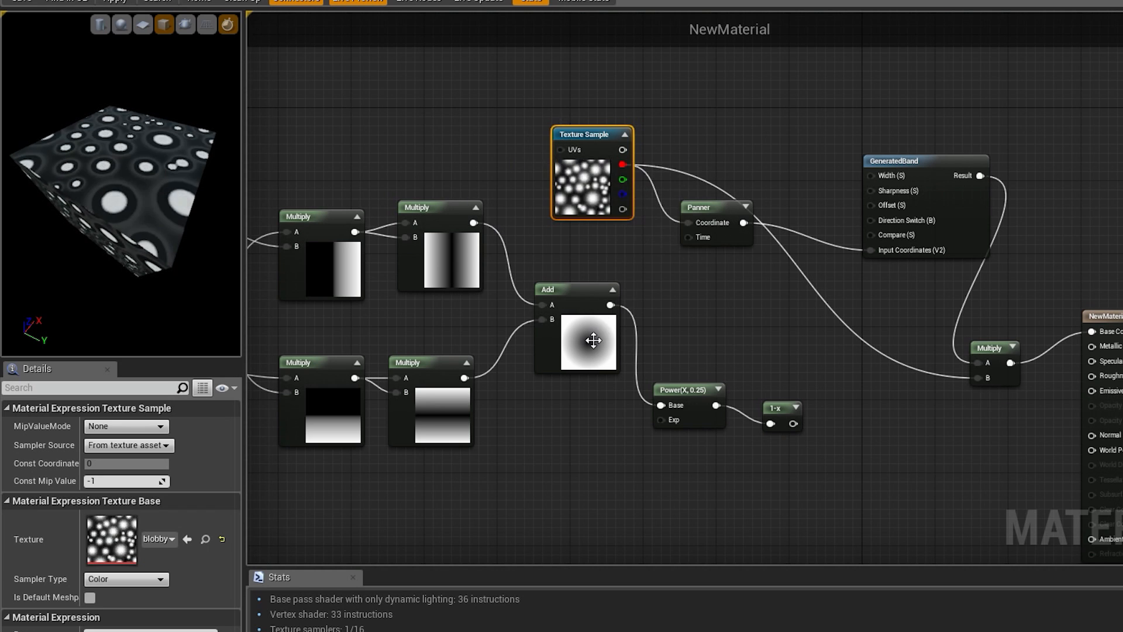
click(716, 207)
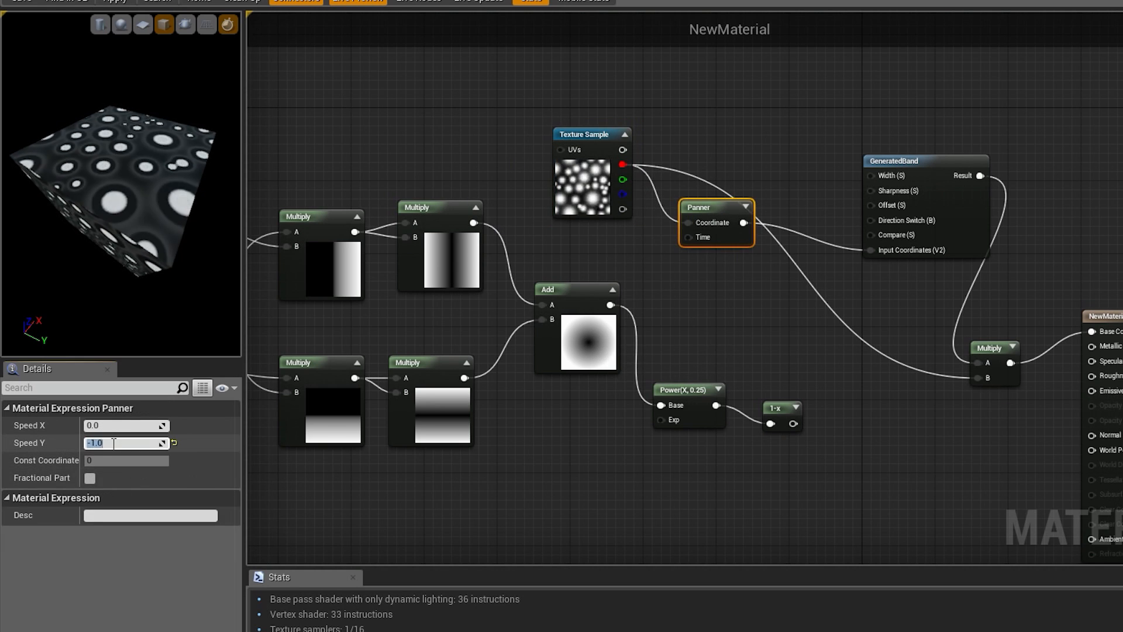
text(1.0)
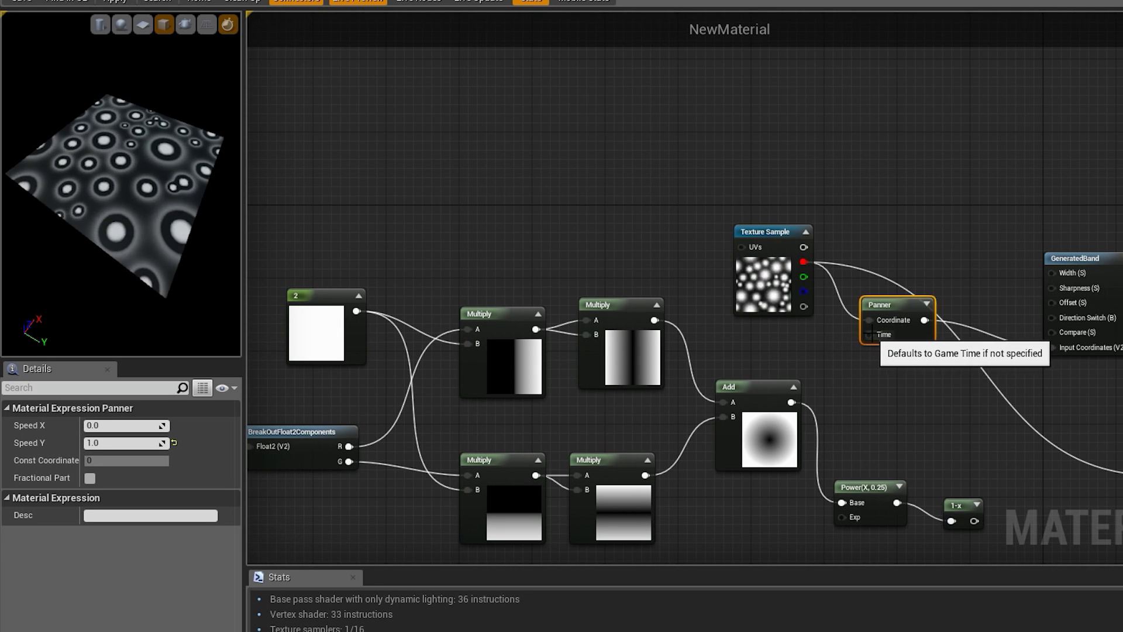
mouse_move(206, 177)
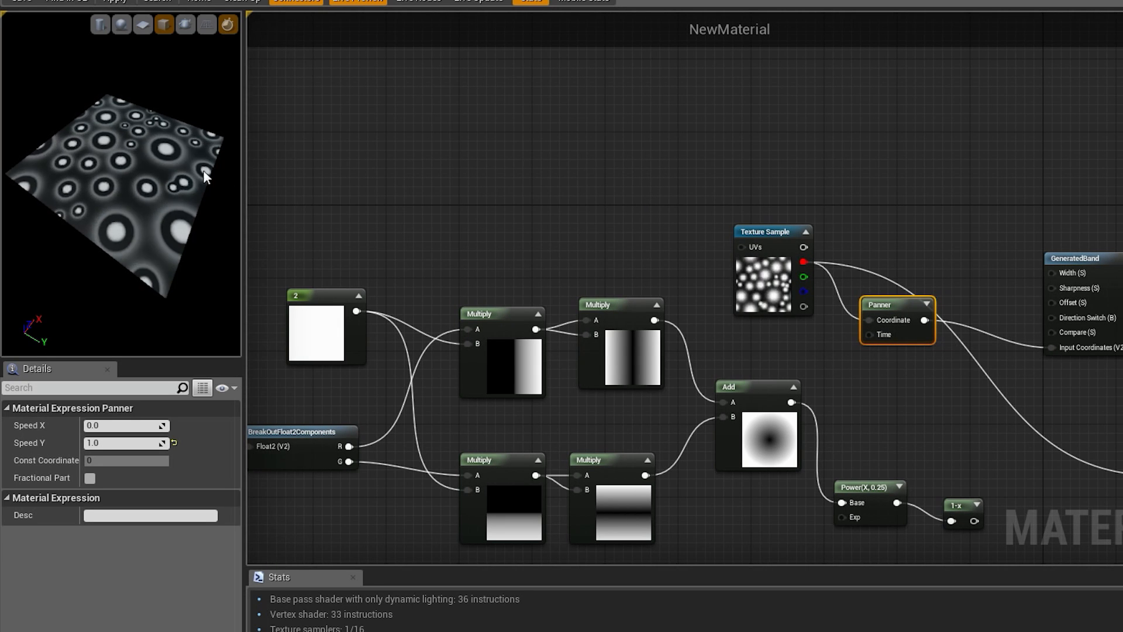
mouse_move(122, 215)
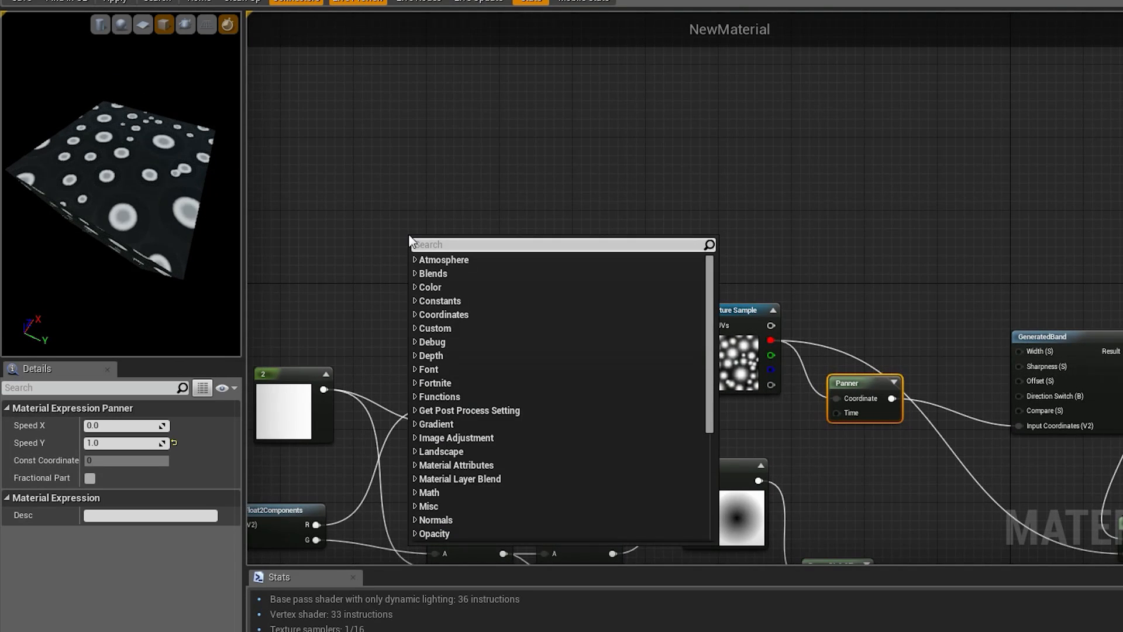
Add Absolute World Position wired into a Mask (R G) component mask.
text(worldpo)
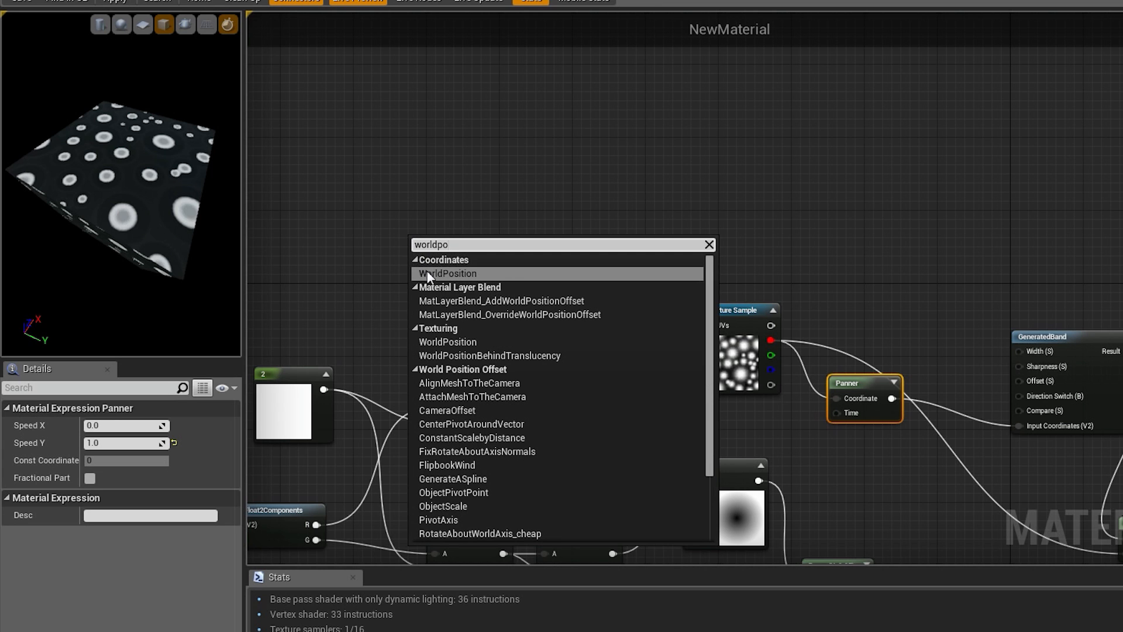
click(448, 274)
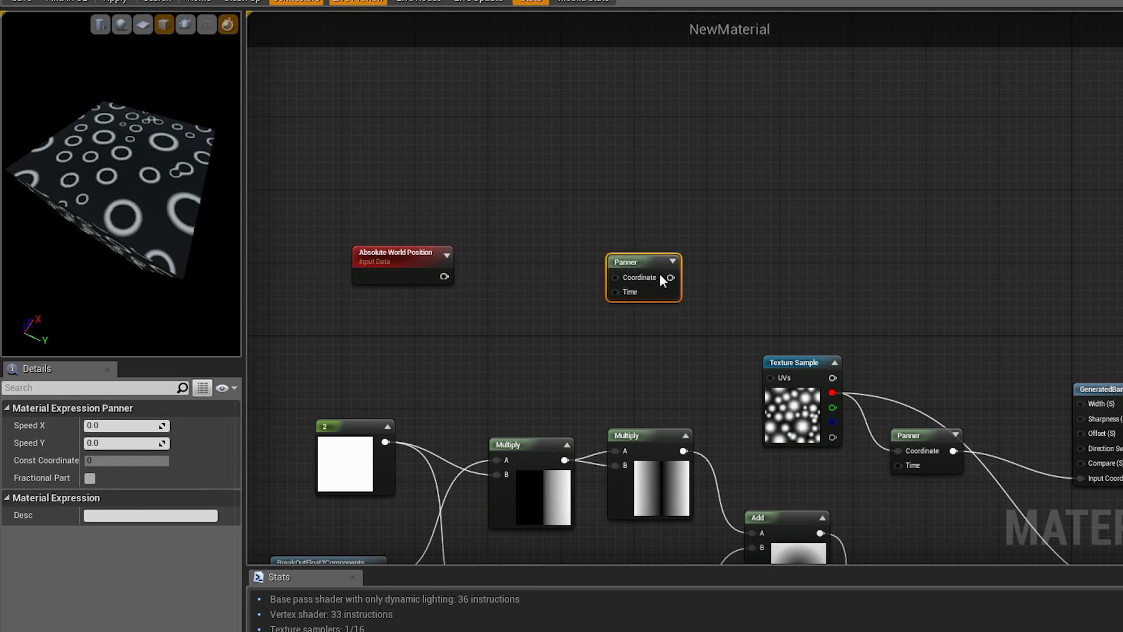
text(mask)
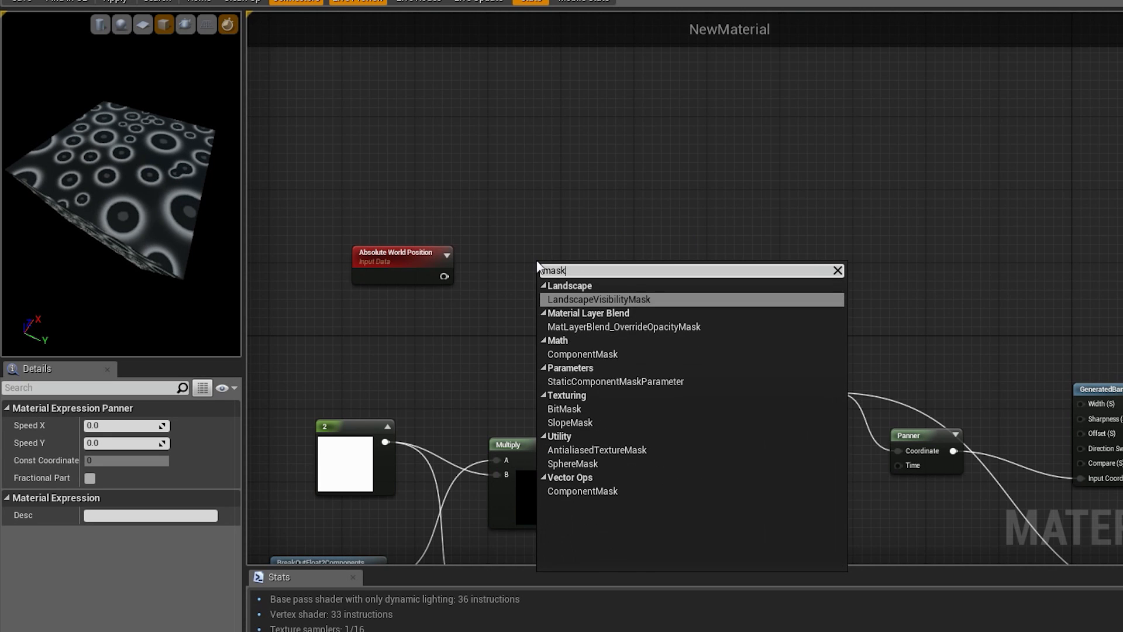
click(583, 354)
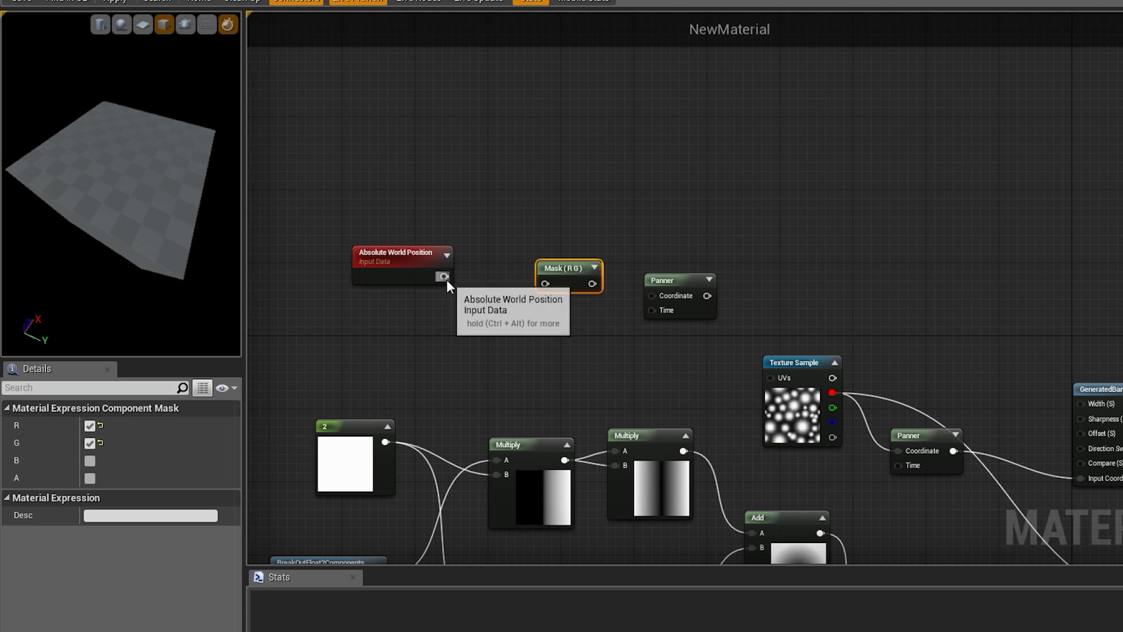
drag(445, 277, 545, 283)
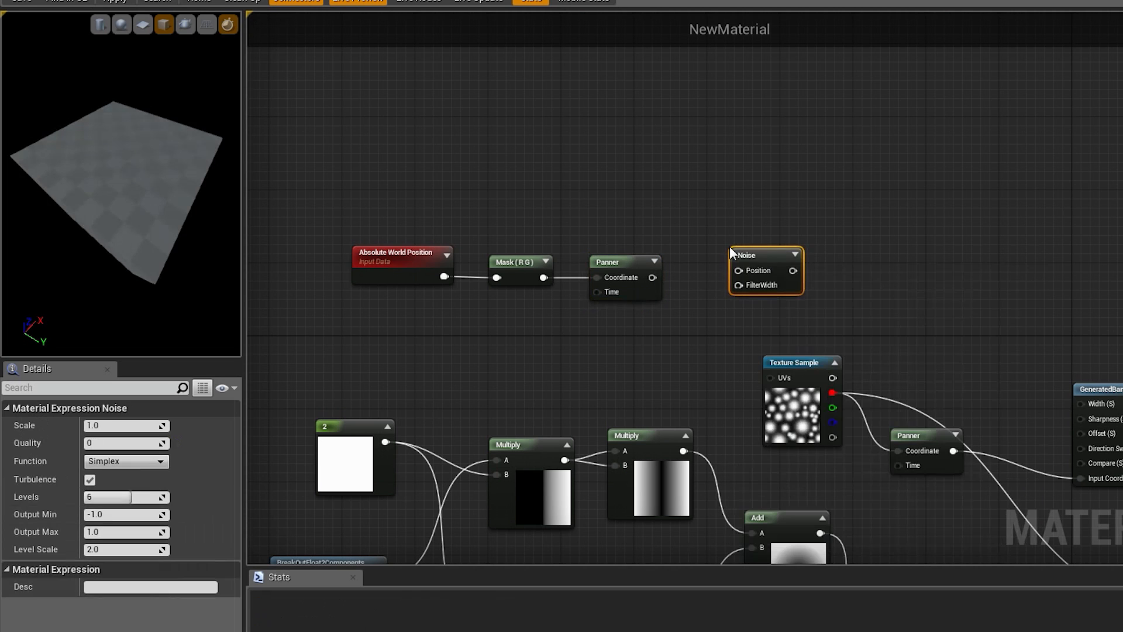
Chain the mask through a Panner (Speed Y 10), BreakOutFloat2Components and MakeFloat3 with G into Z.
click(512, 225)
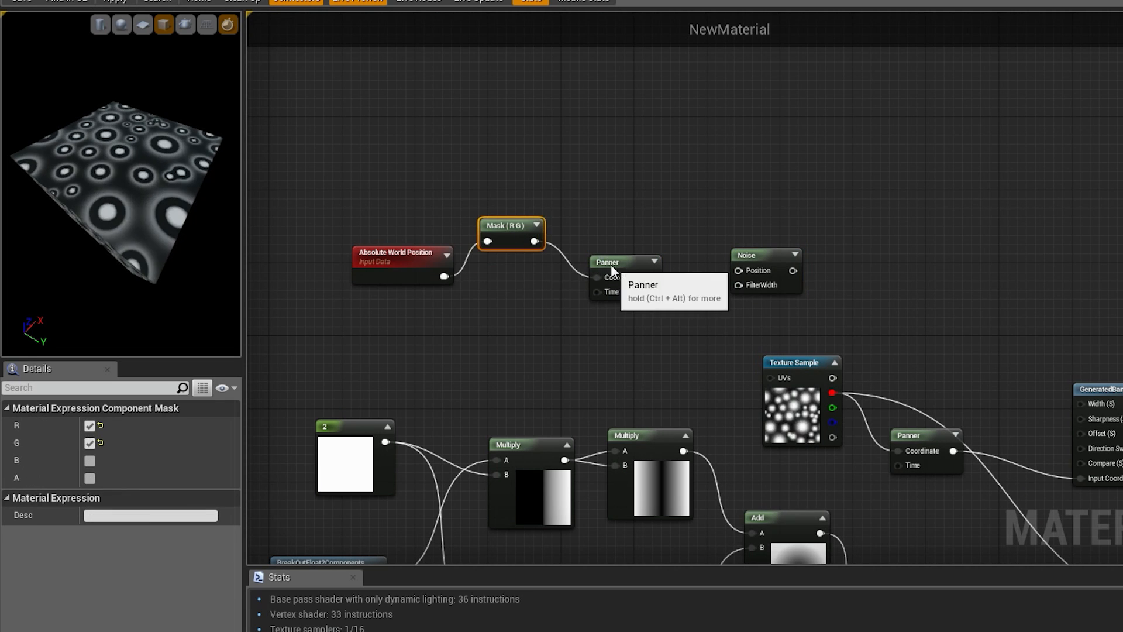
click(787, 253)
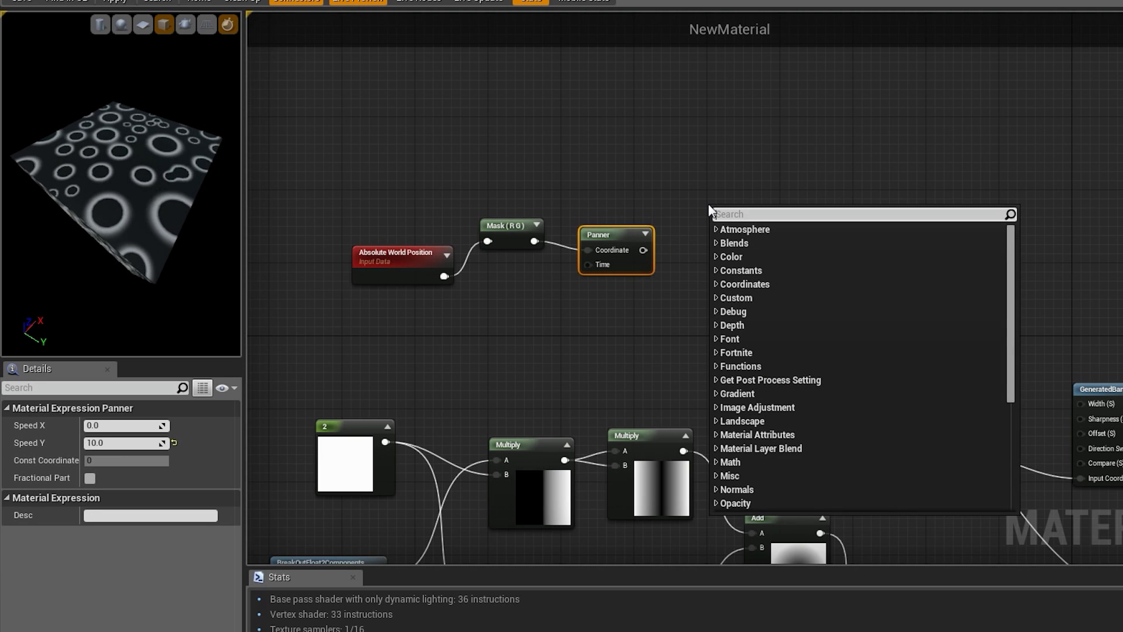
text(break)
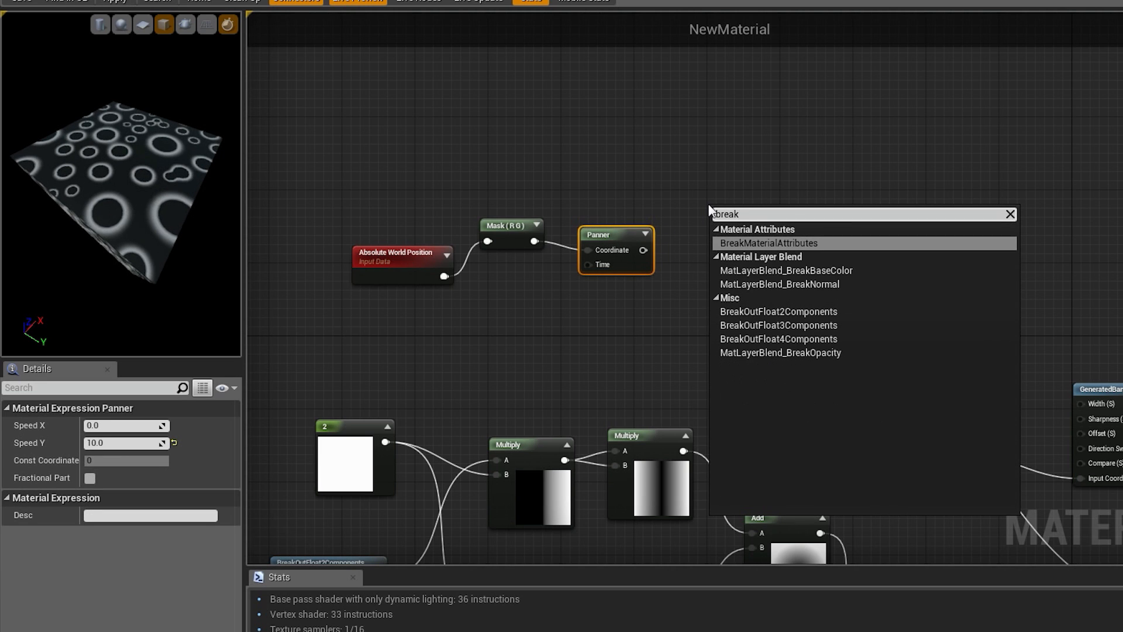
click(779, 311)
text(make)
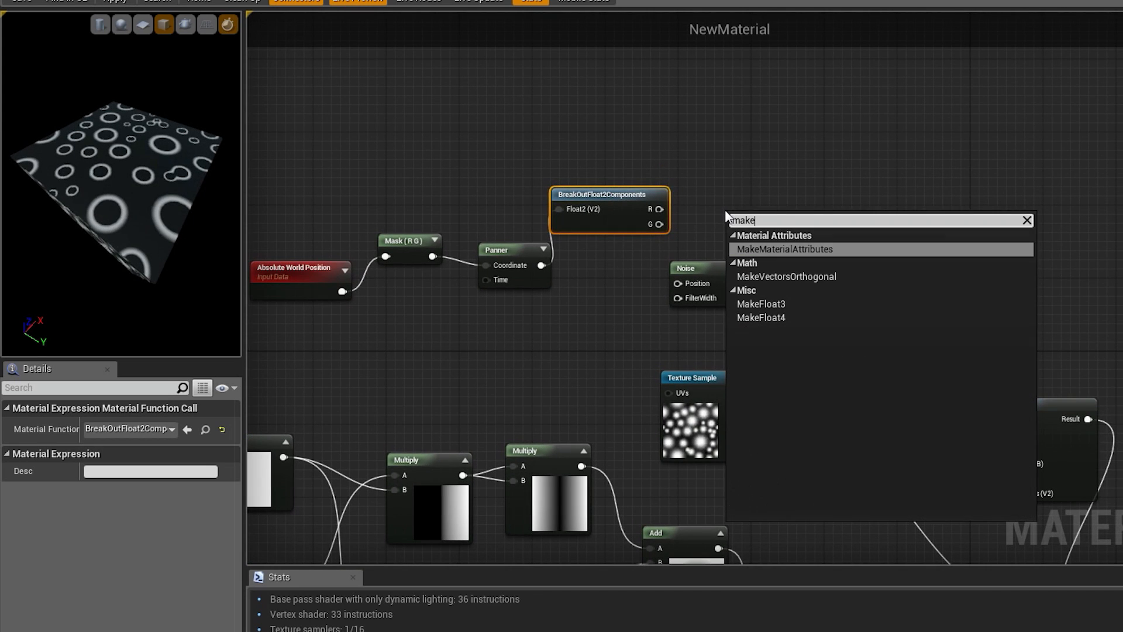
click(760, 305)
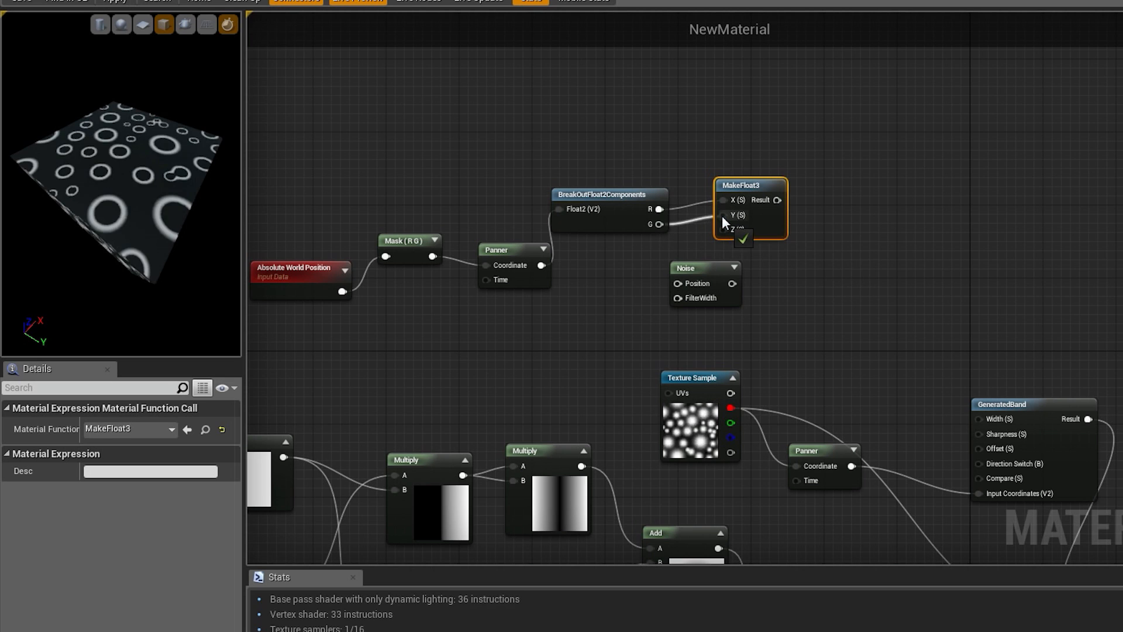
click(723, 224)
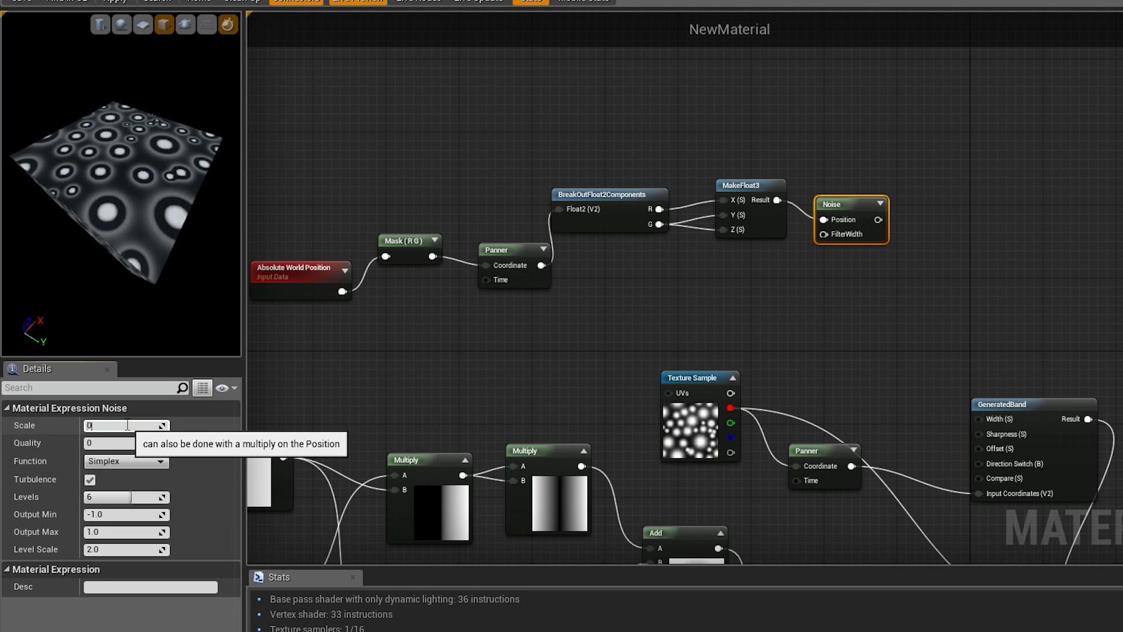
Set the Noise node to Scale 0.02, Gradient function and Output Min 0.0.
text(0.02)
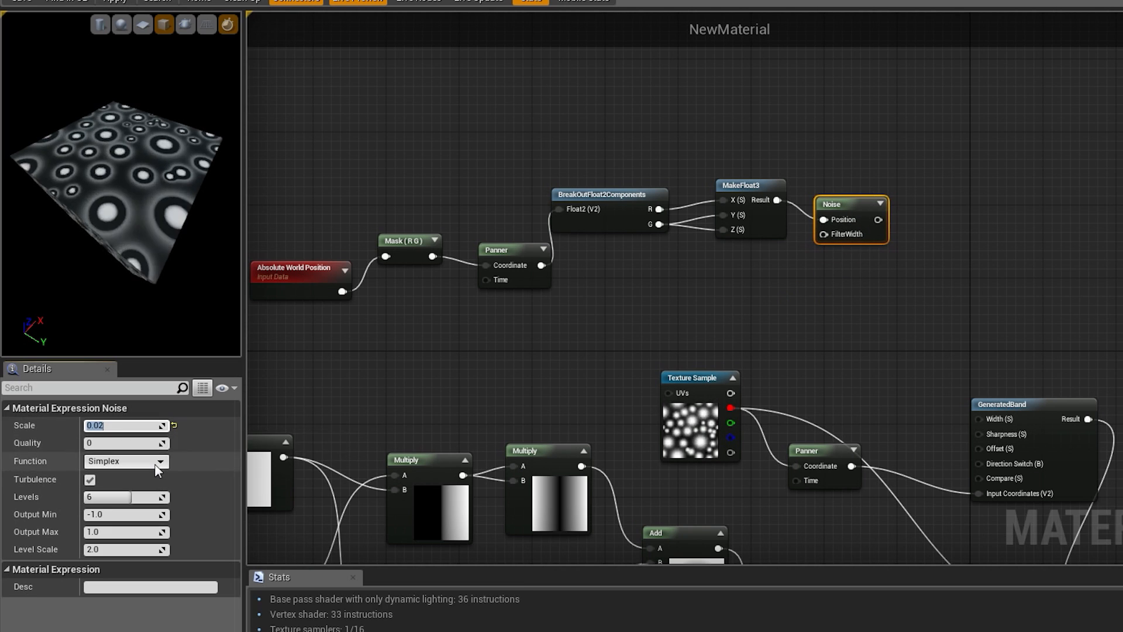
click(125, 461)
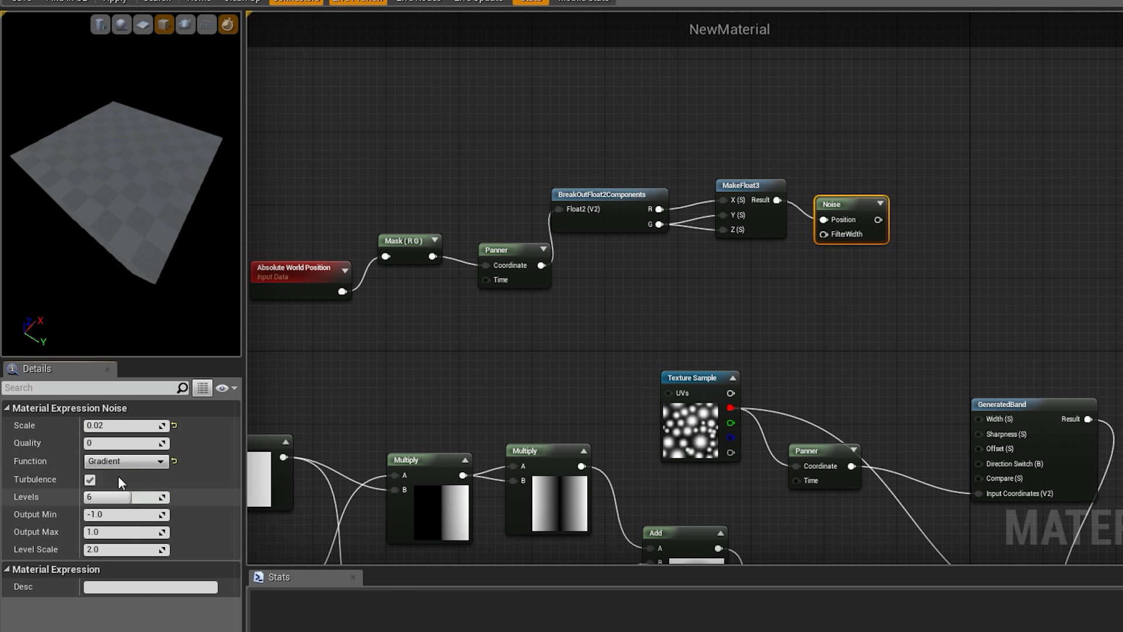
click(125, 514)
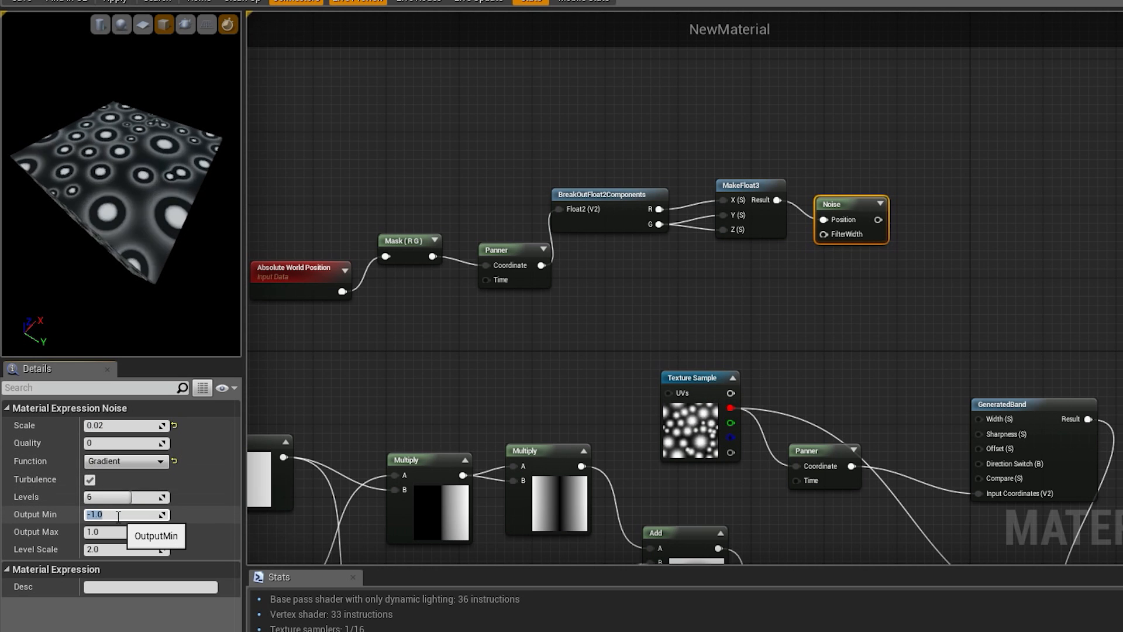
text(0.0)
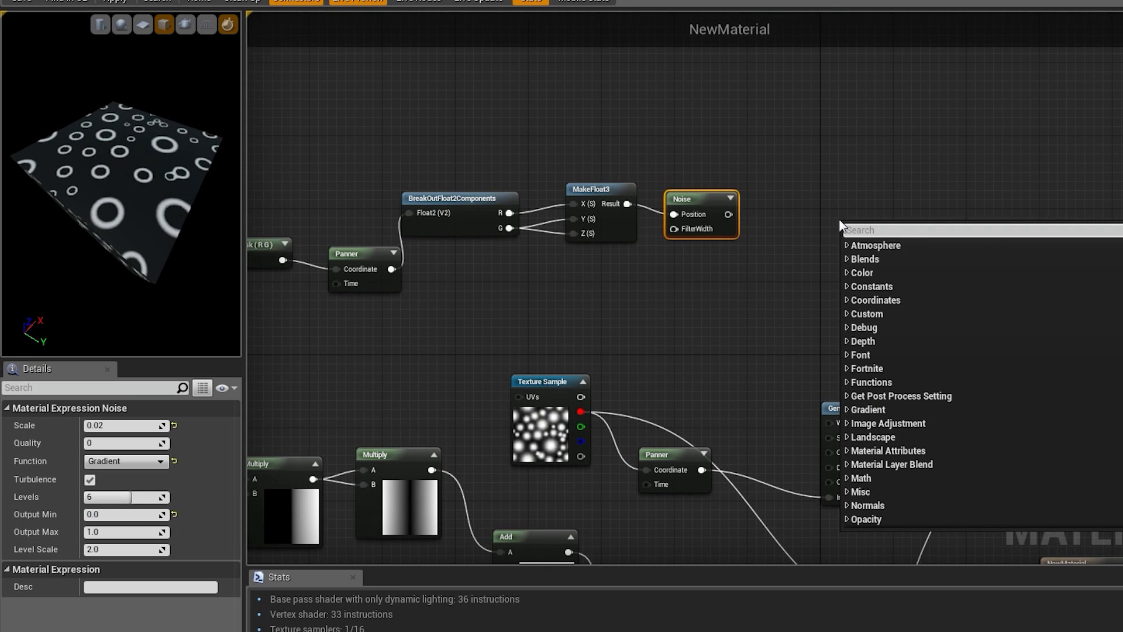
Mask the noise to R, add it to Time into the Panner, and lower Noise Scale to 0.01.
text(mask)
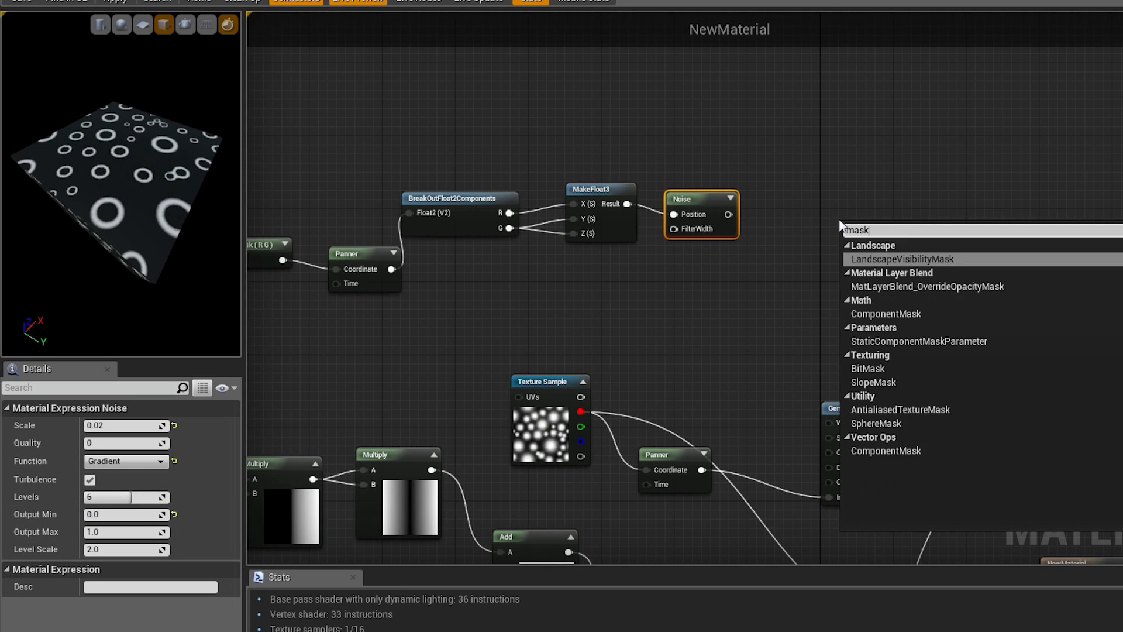
click(886, 450)
text(add)
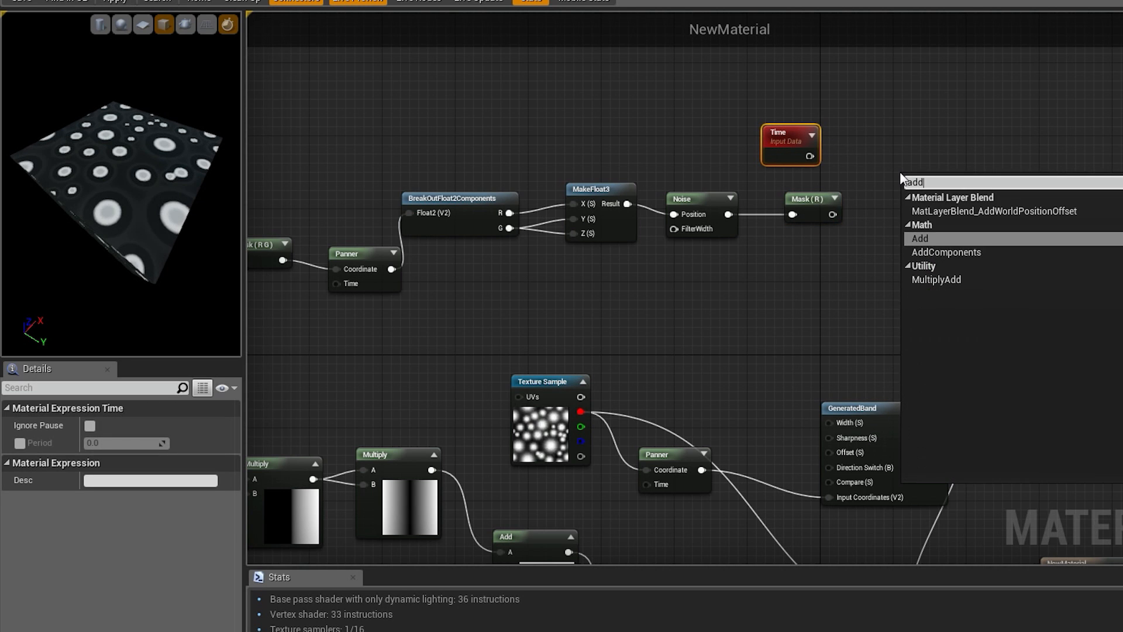
click(919, 238)
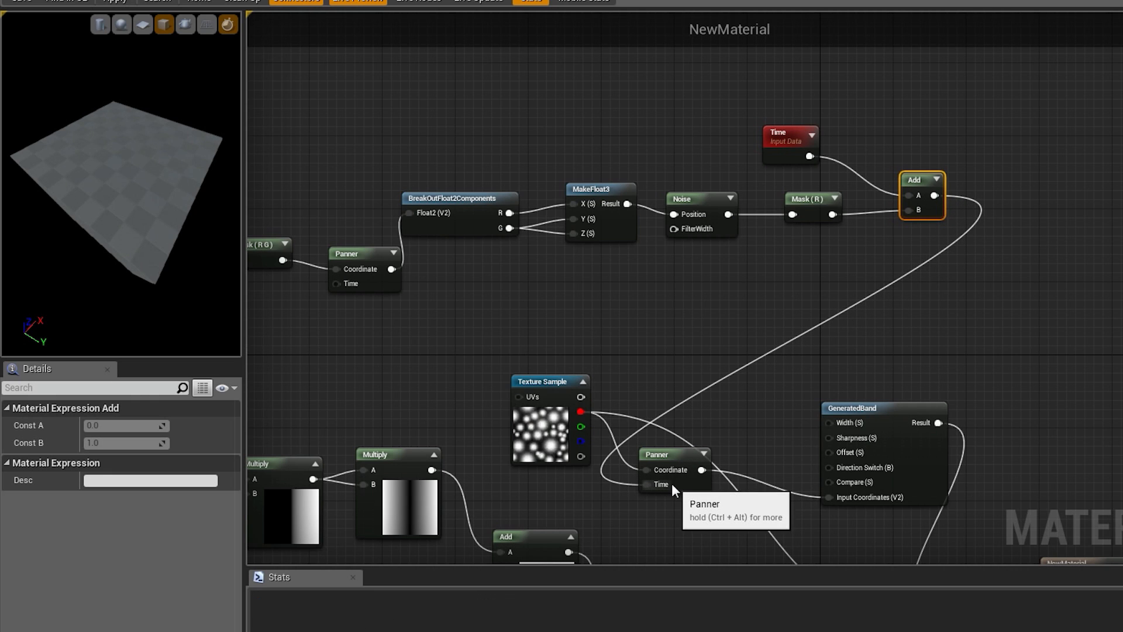
mouse_move(158, 179)
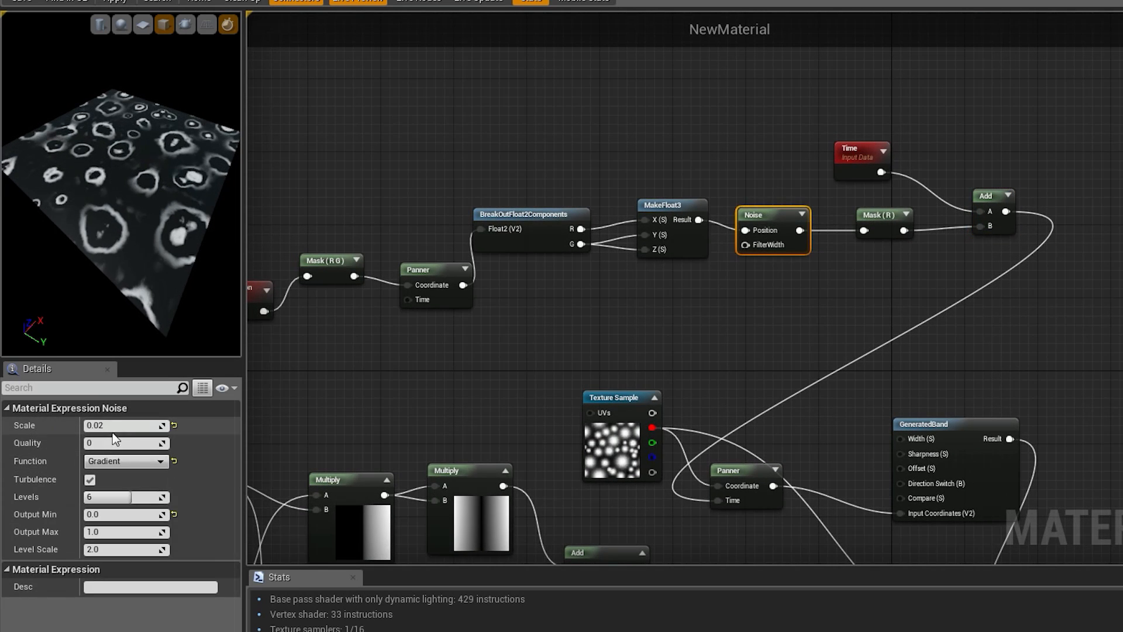
text(0.01)
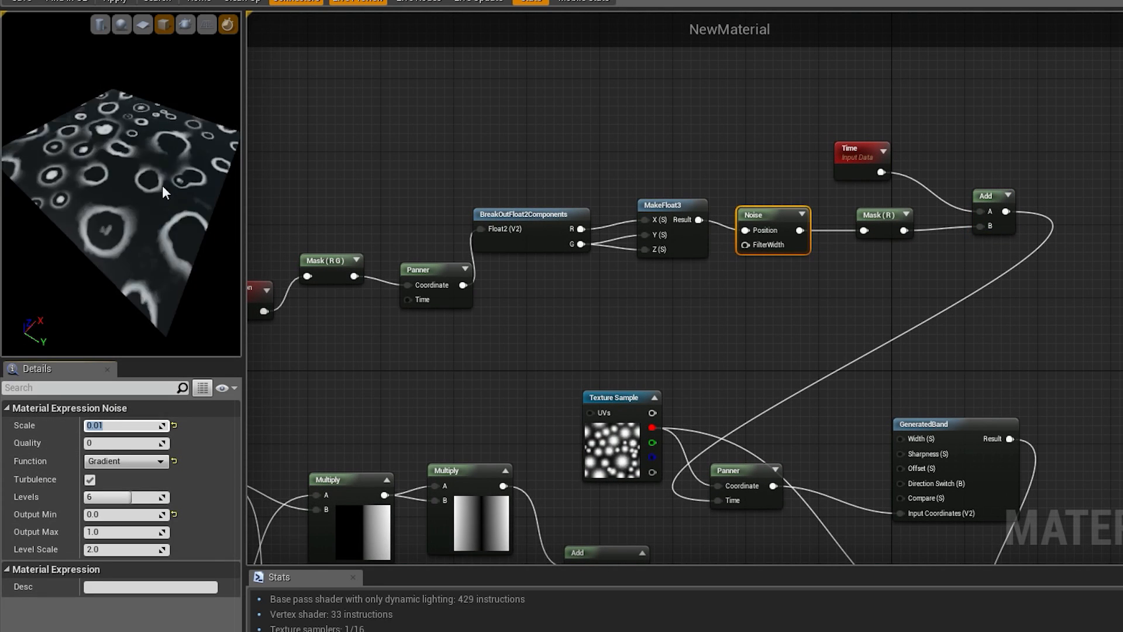
click(90, 480)
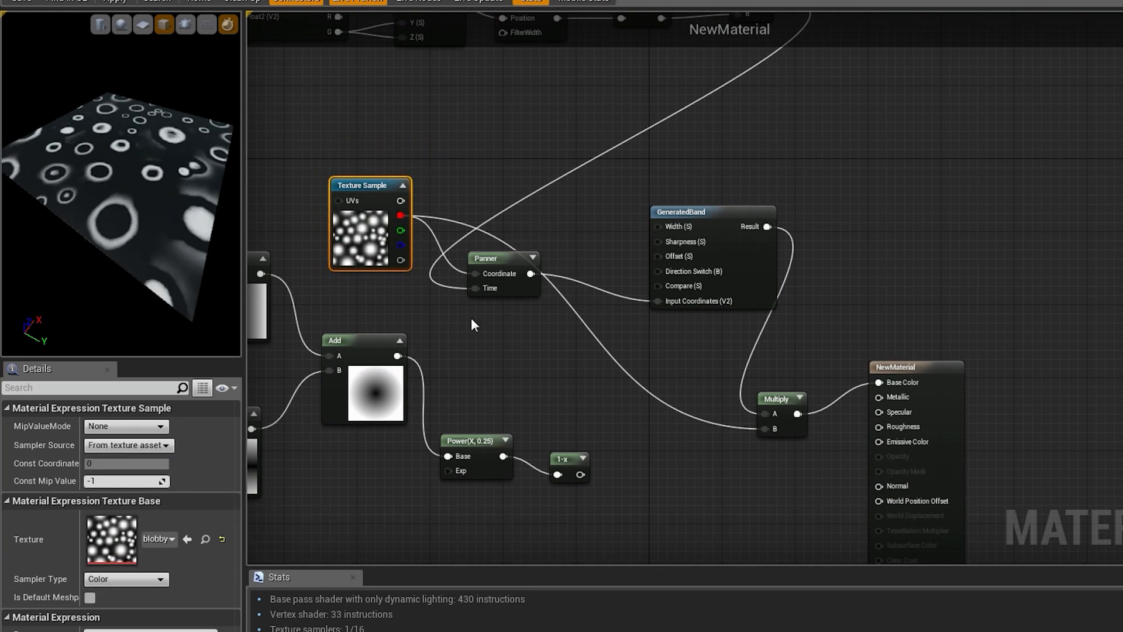
Insert a Power node beside the Multiply with Const Exponent 1.5 to thin the rings.
click(566, 381)
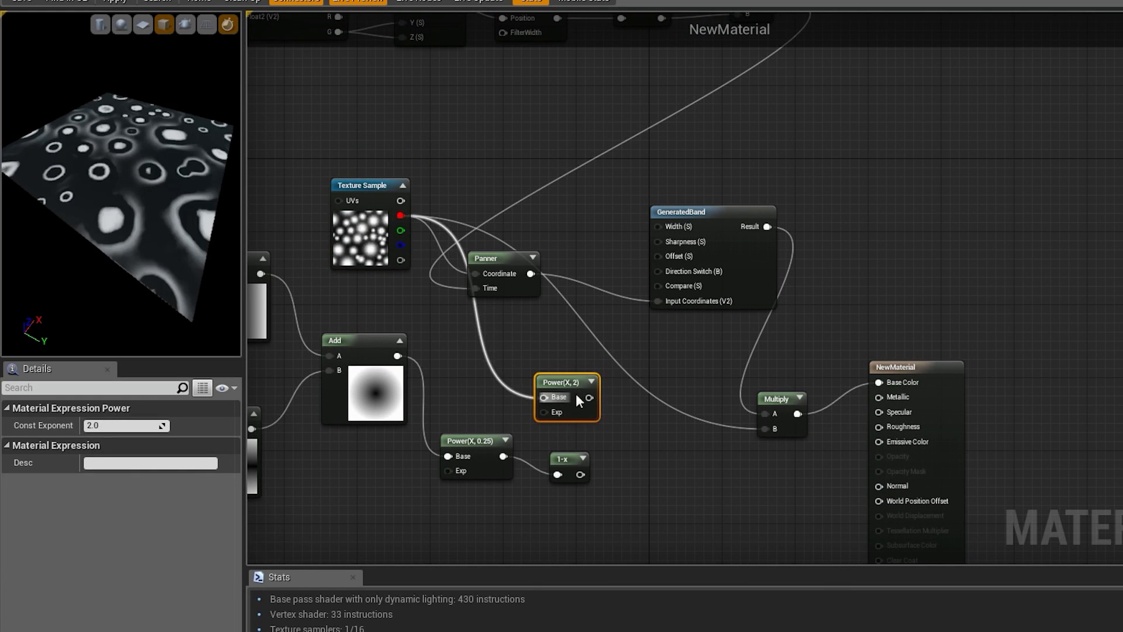
drag(567, 398, 643, 426)
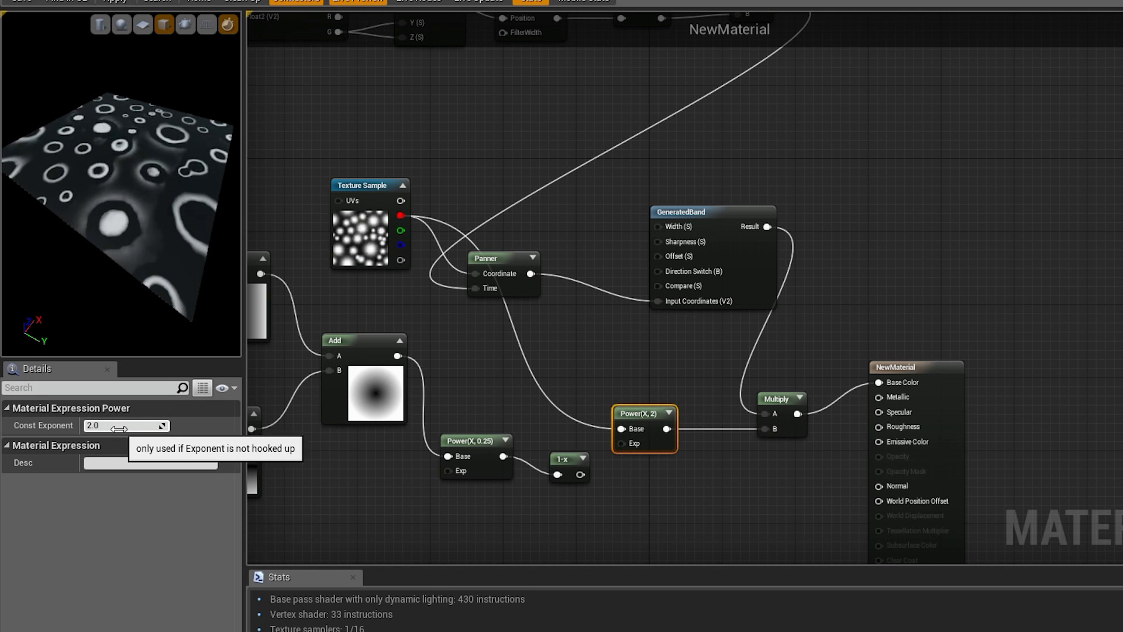
text(1)
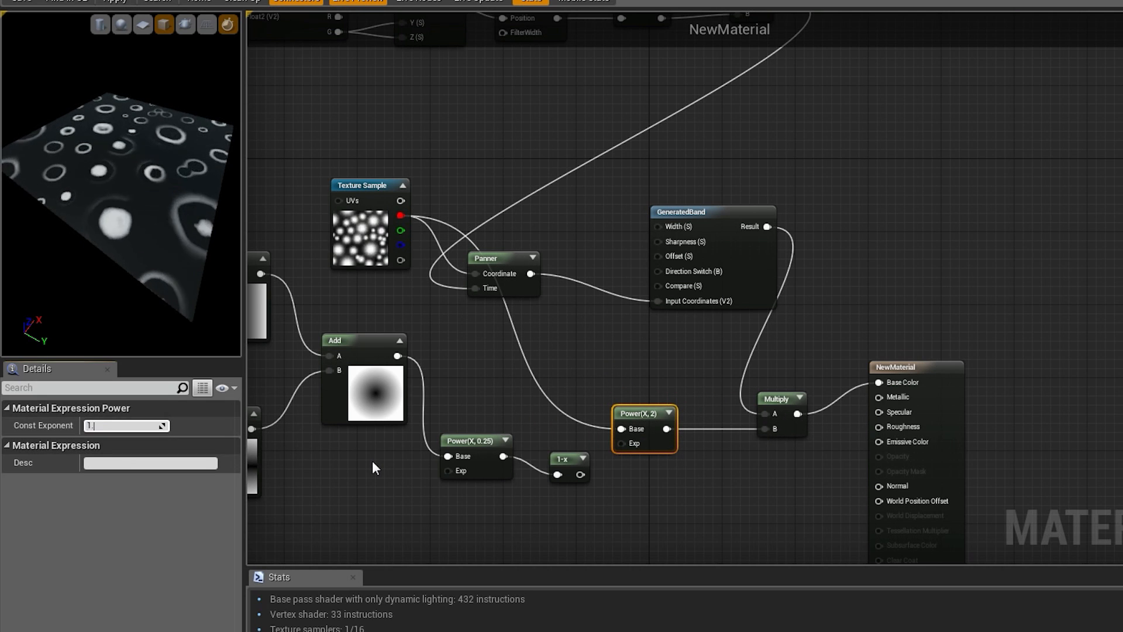
text(1.5)
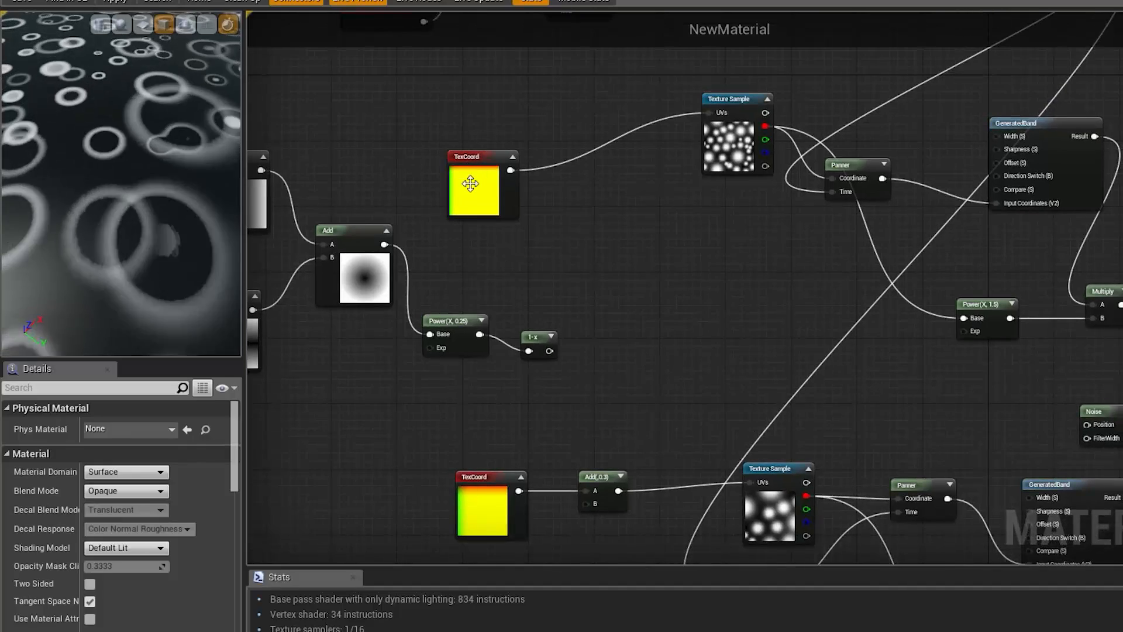
Select the first and second layer TexCoord nodes to set the second layer's tiling to 5.0.
click(482, 185)
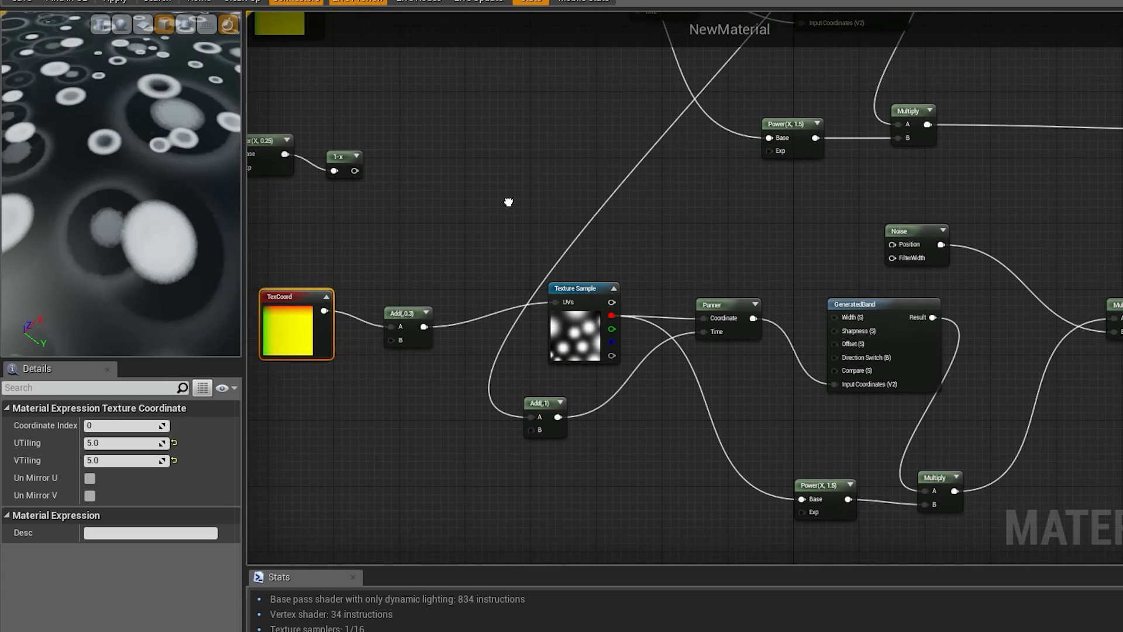
click(544, 410)
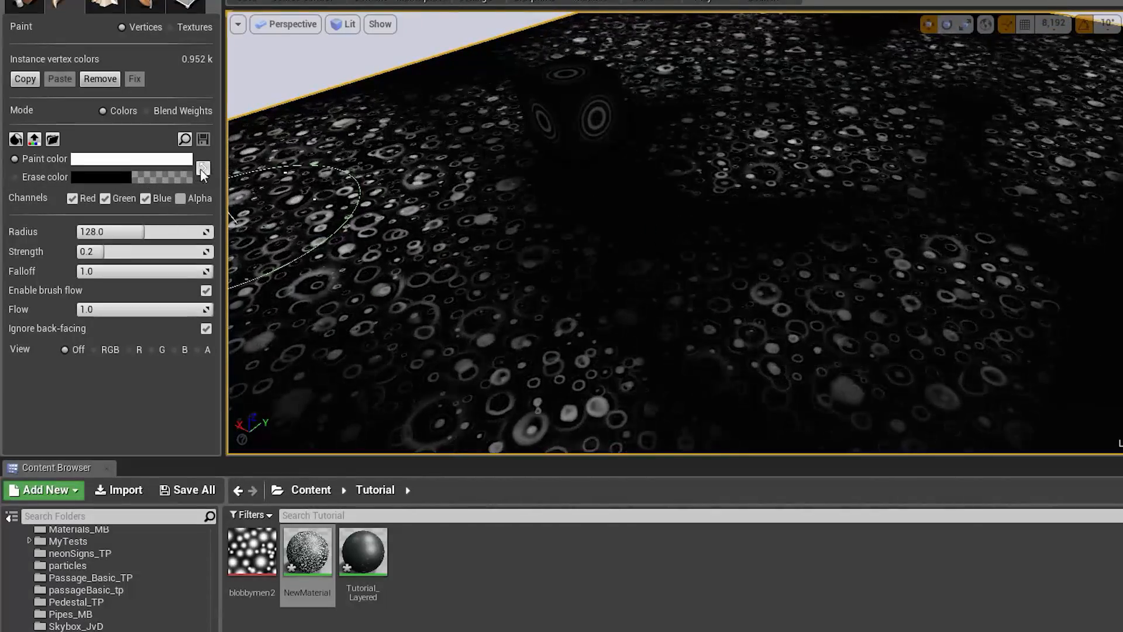
Swap the vertex paint and erase colours in Mesh Paint mode.
click(203, 167)
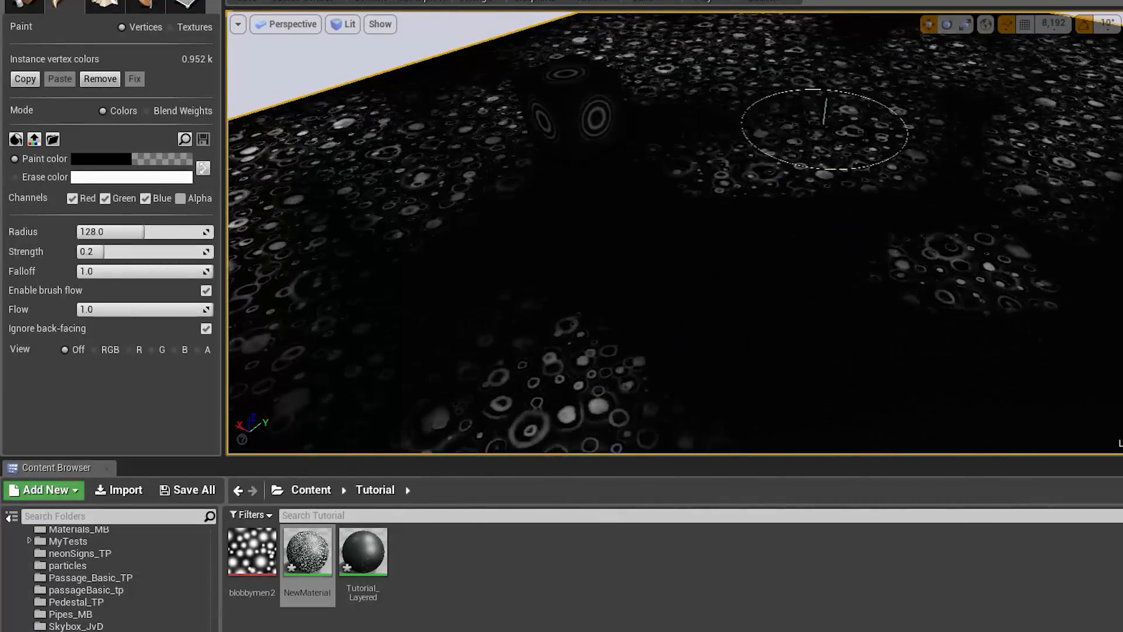